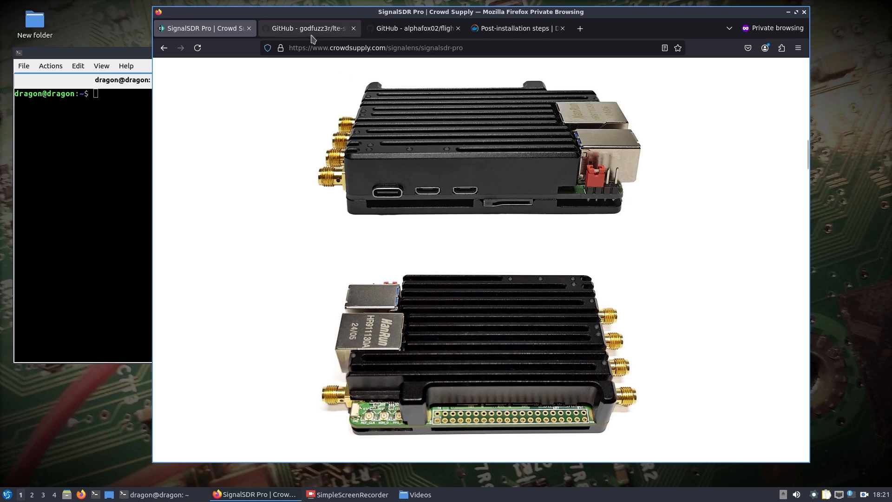
Switch Firefox to the godfuzz3r/lte-sib-parser repository page.
{"action": "left_click", "coordinate": [307, 28]}
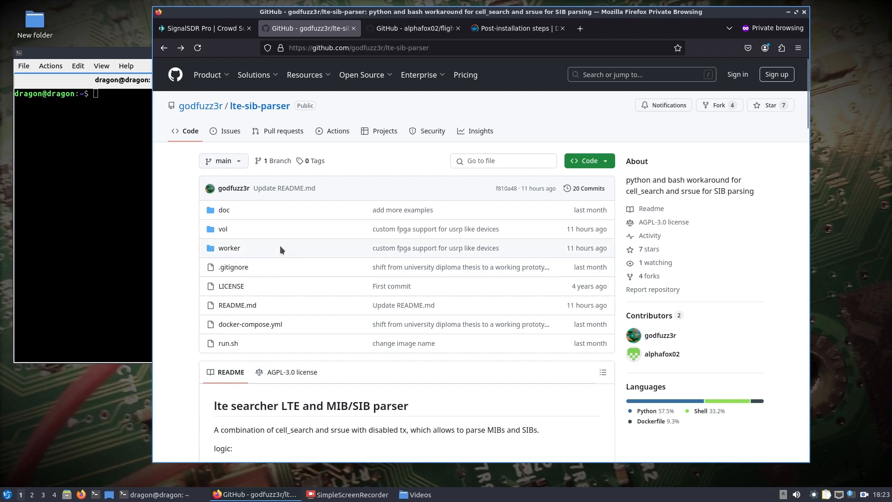
{"action": "left_click", "coordinate": [585, 161]}
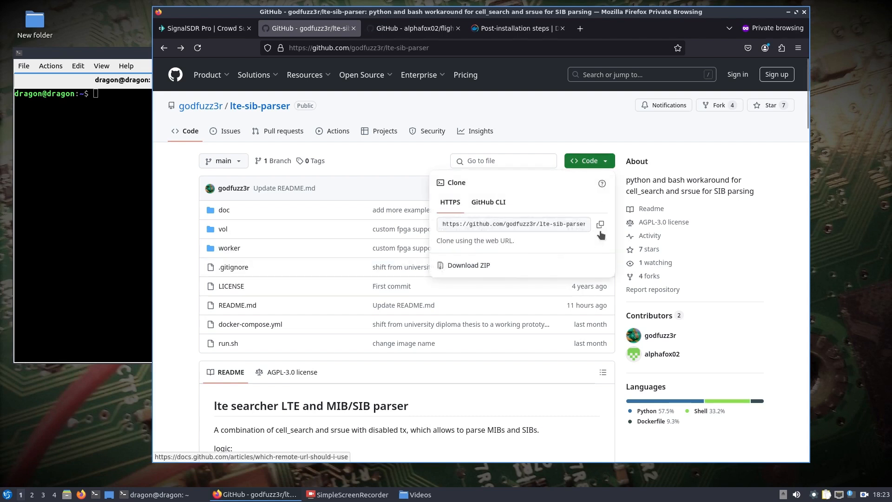
{"action": "left_click", "coordinate": [166, 249]}
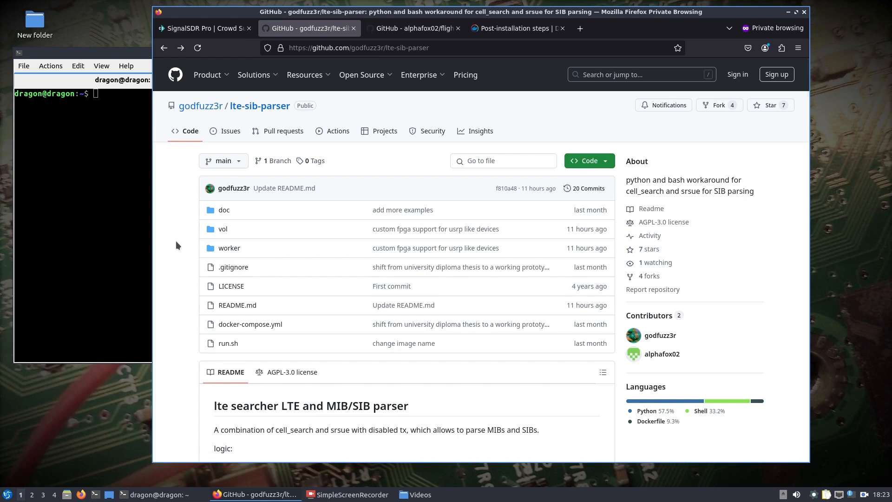
{"action": "mouse_move", "coordinate": [331, 230]}
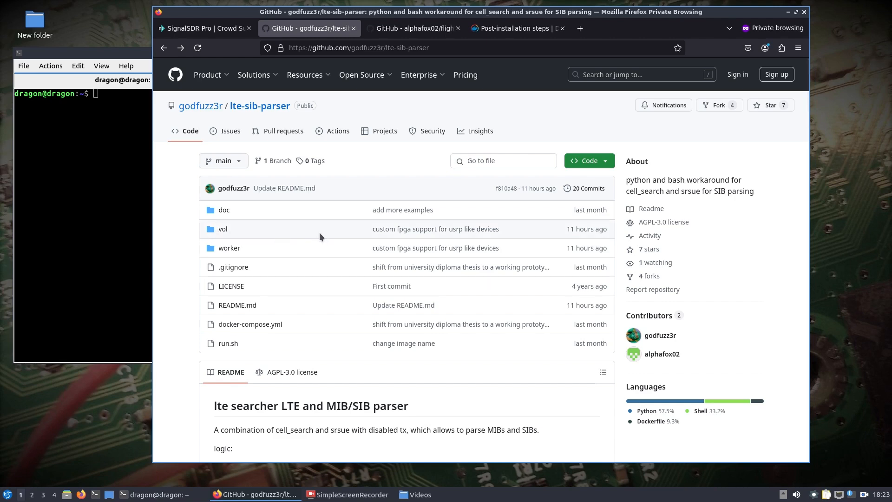
Glance at the flightview_gui README, then return to the lte-sib-parser repository.
{"action": "left_click", "coordinate": [415, 28]}
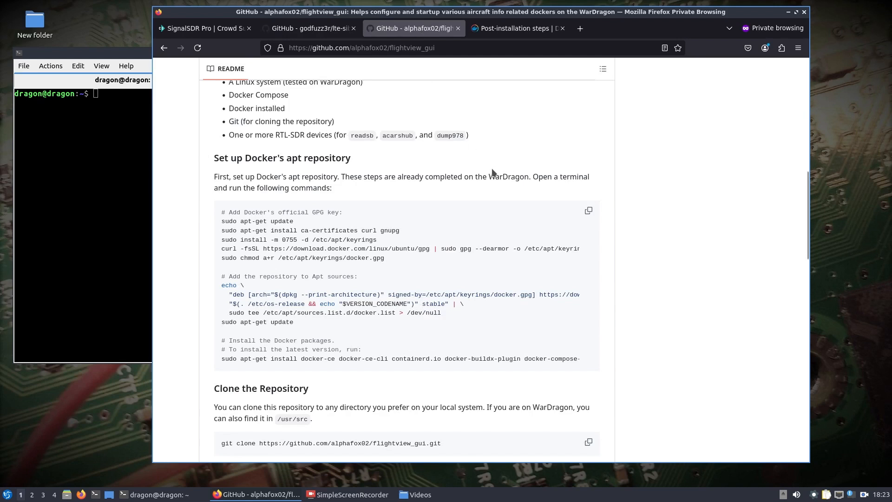
{"action": "mouse_move", "coordinate": [217, 175]}
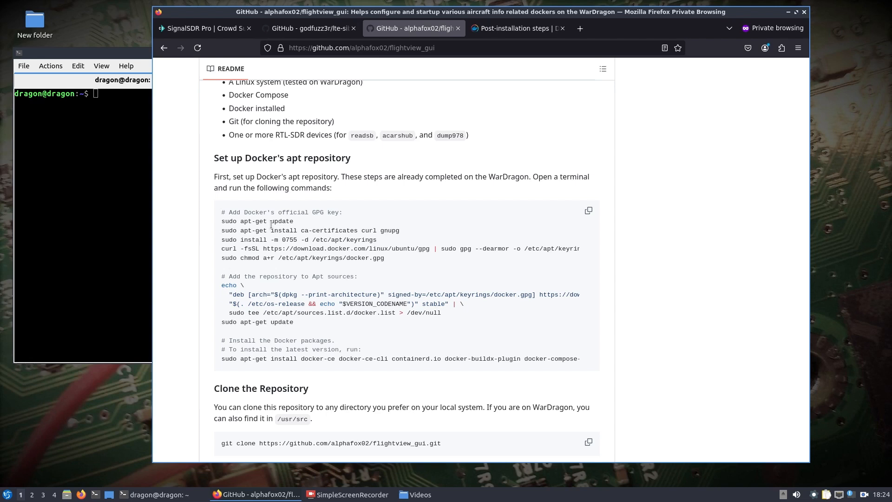
{"action": "left_click", "coordinate": [513, 29]}
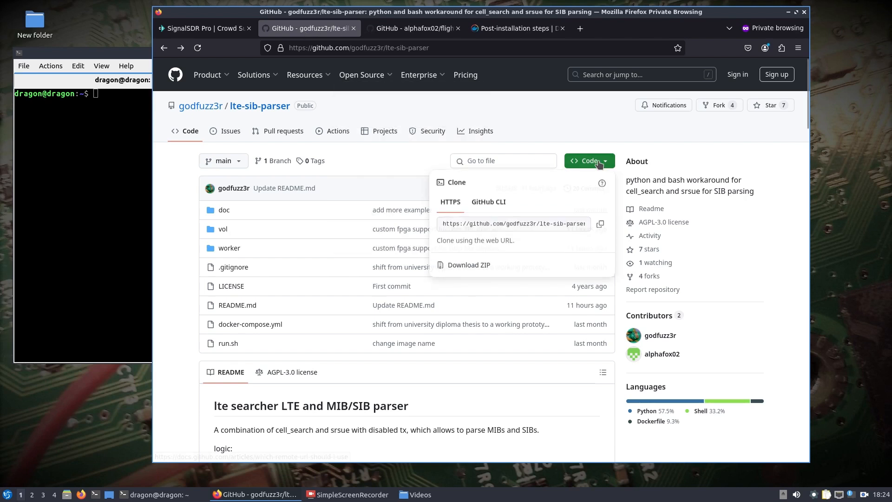
Run git clone with the copied HTTPS address of lte-sib-parser in the terminal.
{"action": "left_click", "coordinate": [600, 223]}
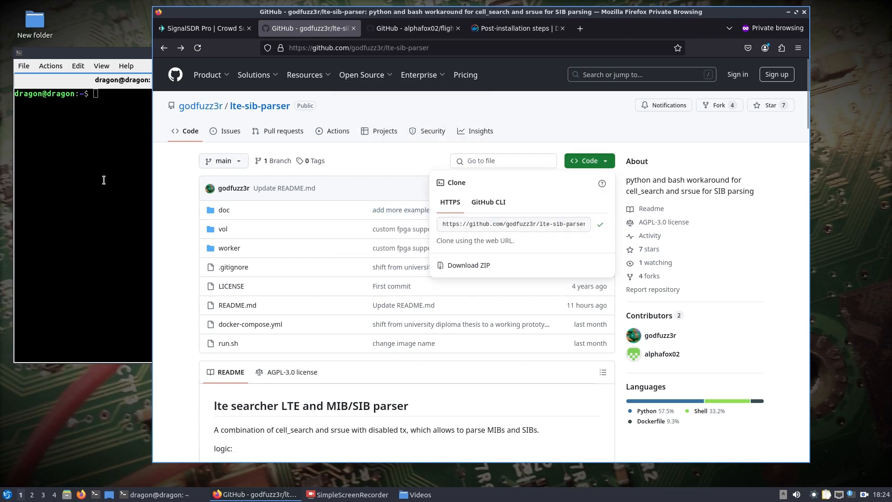
{"action": "left_click", "coordinate": [159, 495]}
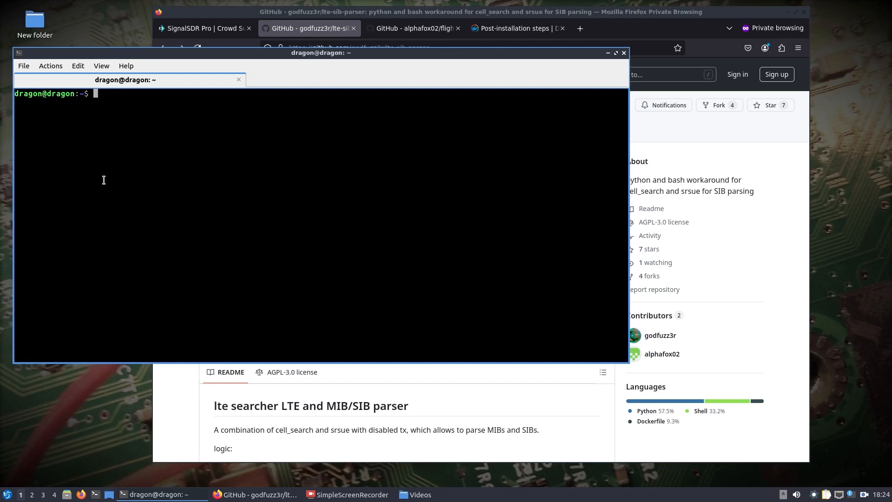
{"action": "type", "text": "git clone"}
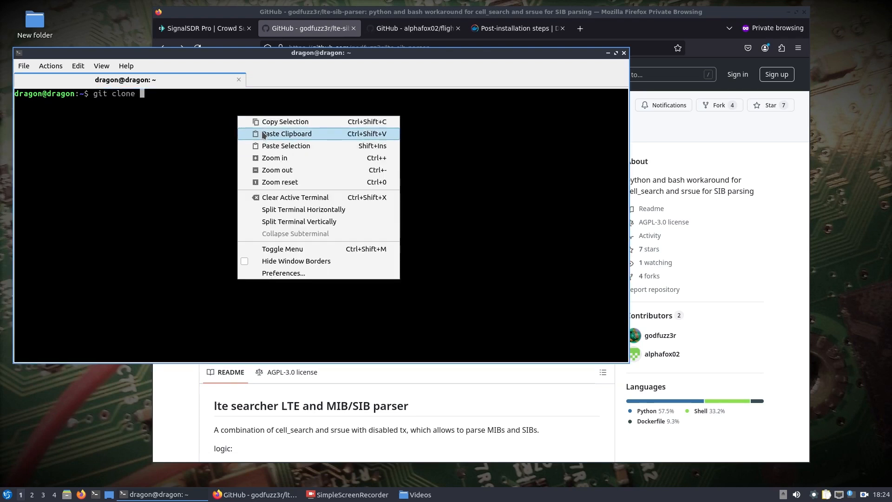
{"action": "left_click", "coordinate": [286, 133]}
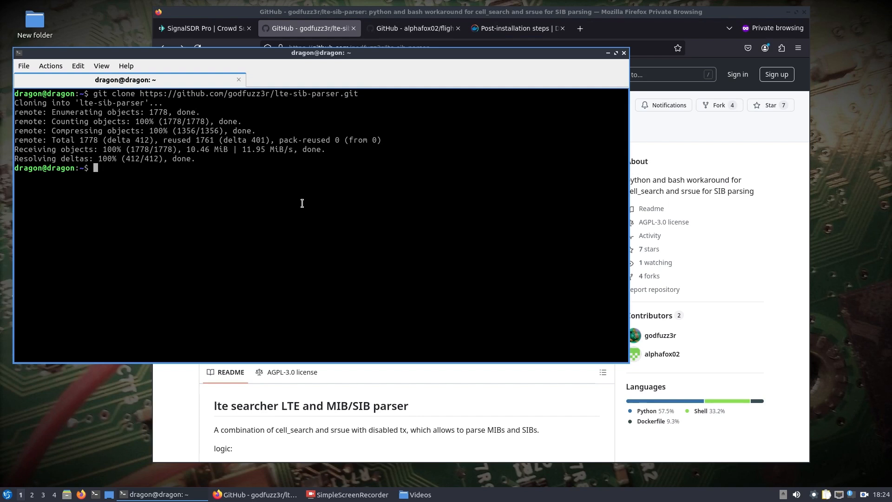
Enter the lte-sib-parser folder, list its files and start docker compose.
{"action": "type", "text": "cd lte-sib-parser/"}
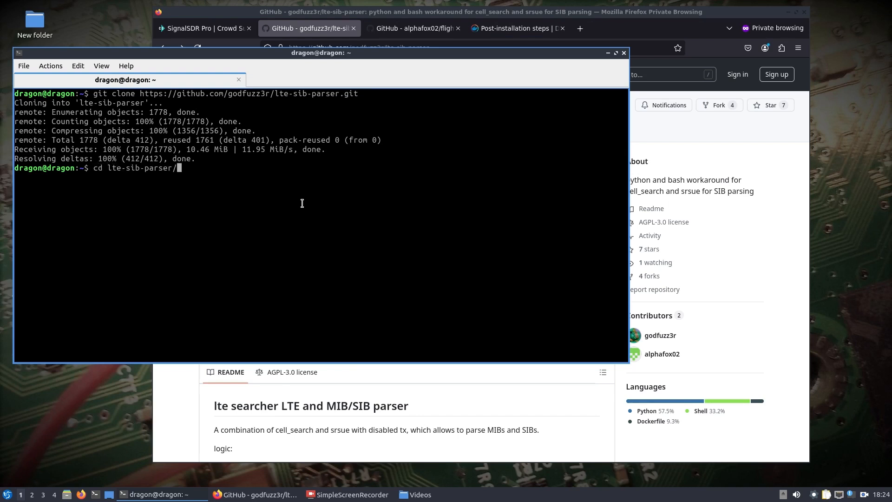
{"action": "type", "text": "ls"}
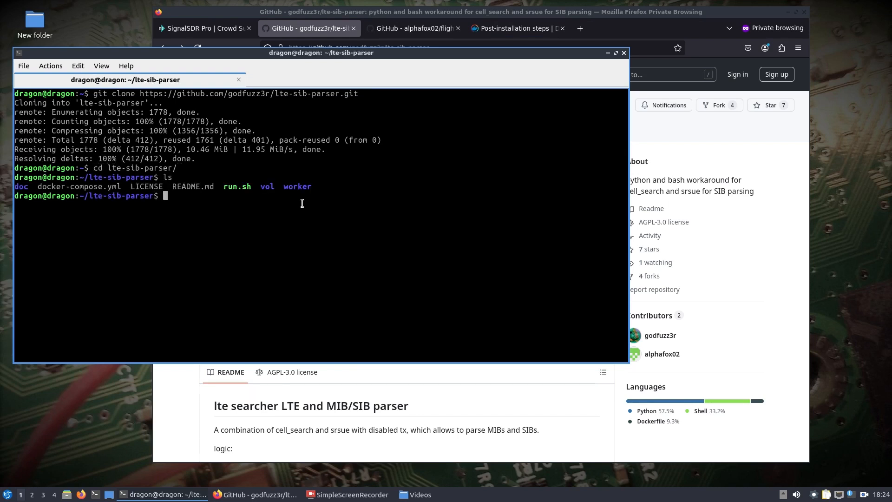
{"action": "type", "text": "doc"}
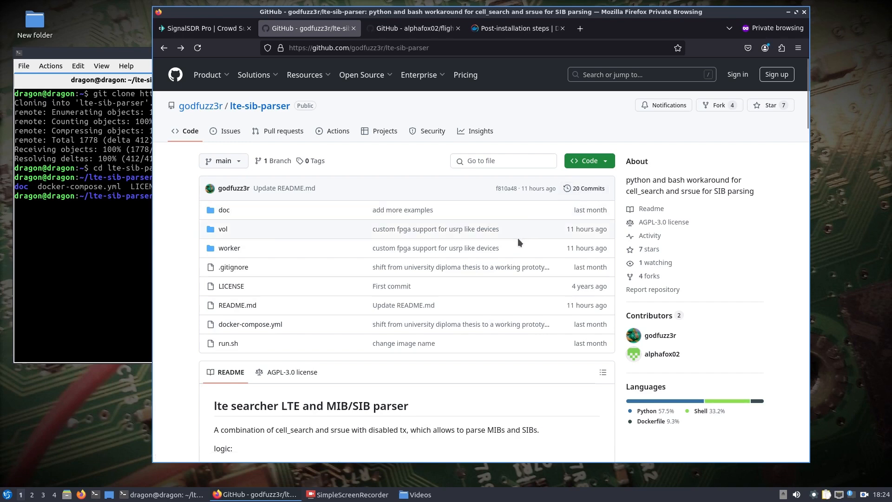
{"action": "scroll", "scroll_direction": "down", "scroll_amount": 3}
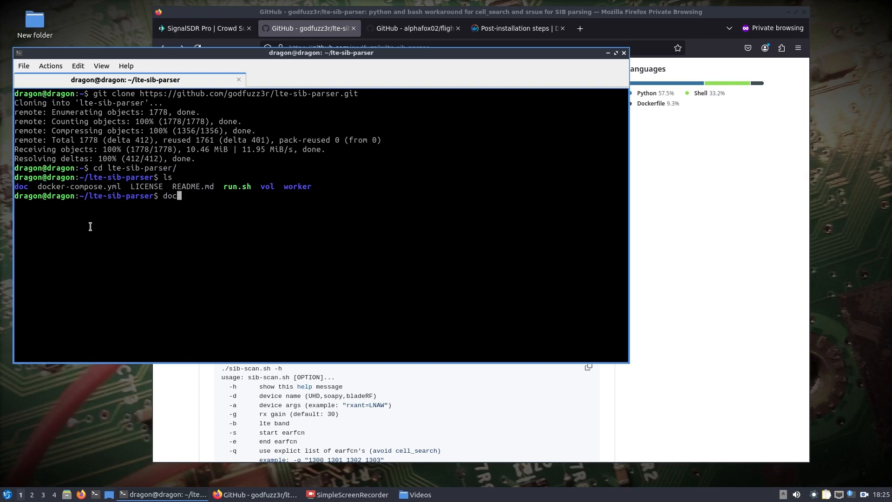
{"action": "type", "text": "ker"}
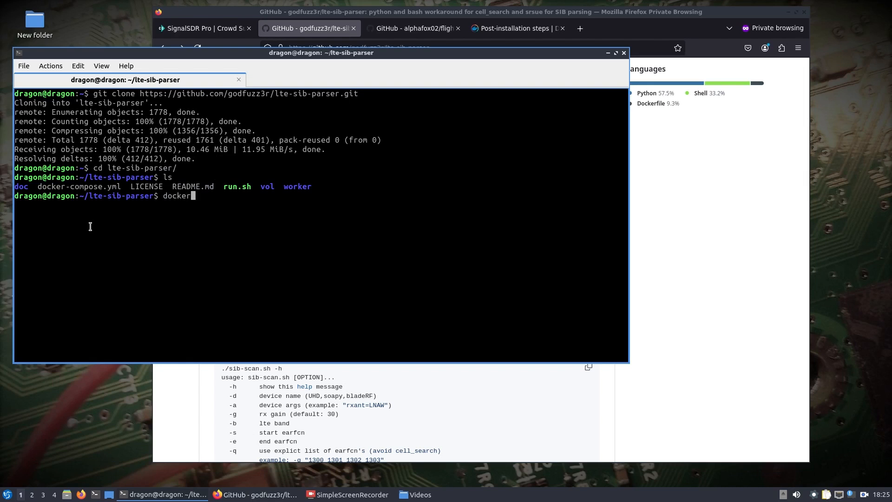
{"action": "type", "text": "compose"}
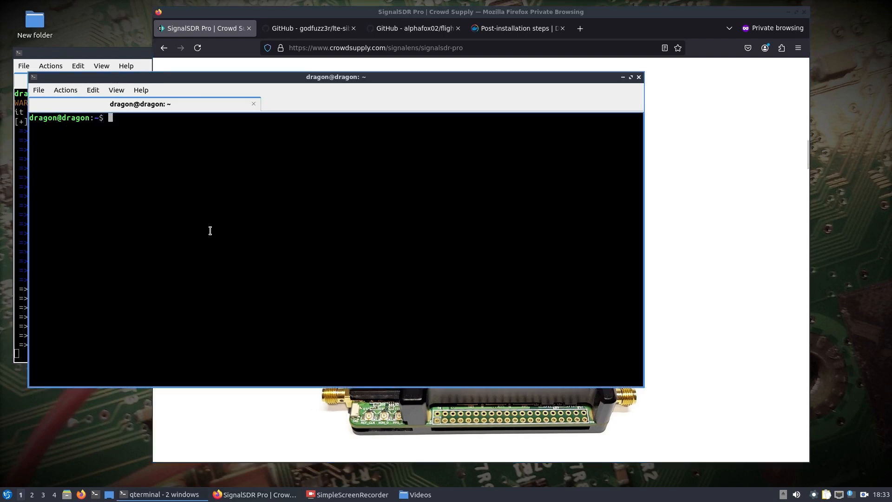
Detect the attached B210 radio with uhd_find_devices.
{"action": "type", "text": "uhd_"}
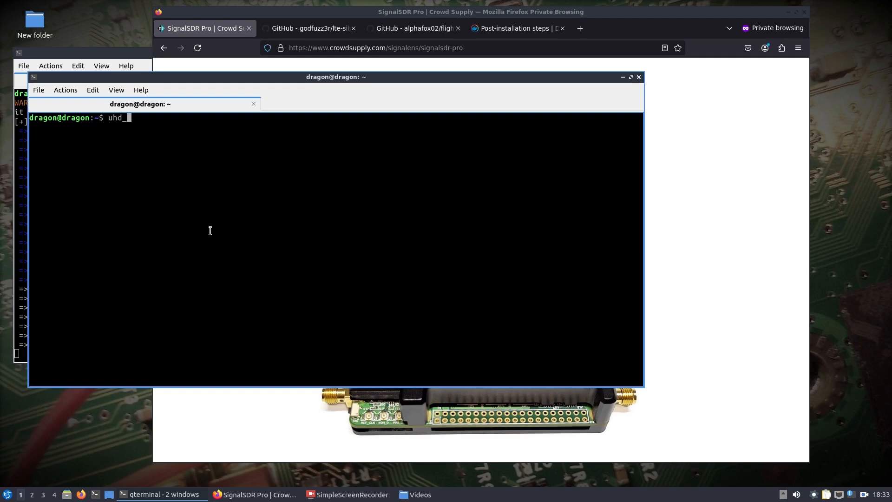
{"action": "type", "text": "_find_devices"}
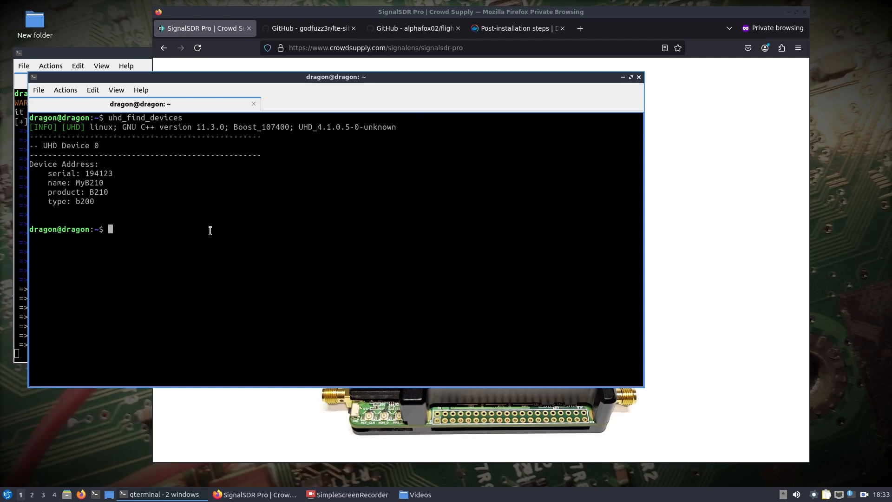
Check osmocom_fft's options, then launch it with fosphor (-F) and waterfall (-W) displays.
{"action": "type", "text": "osmocom_fft"}
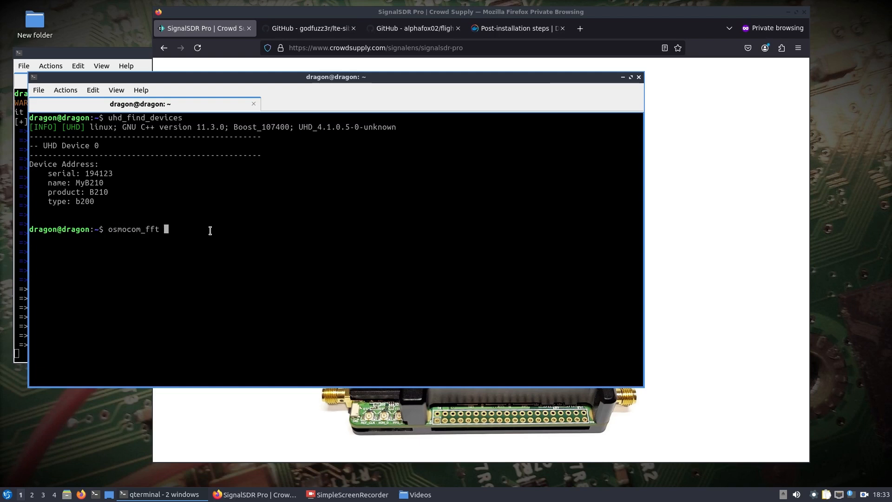
{"action": "type", "text": "-h"}
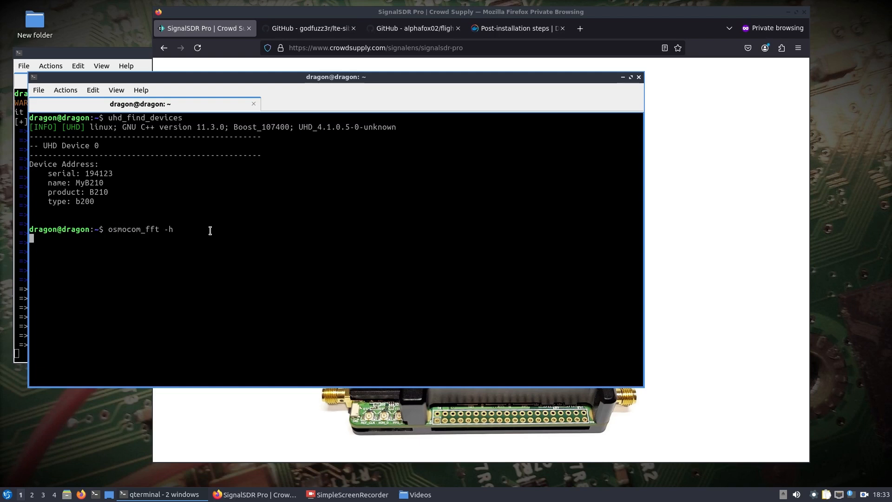
{"action": "key", "text": "Return"}
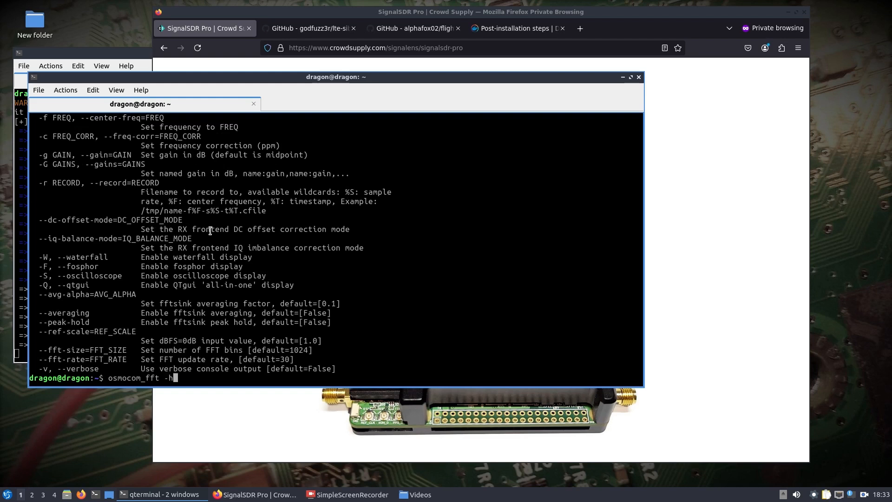
{"action": "type", "text": "-F"}
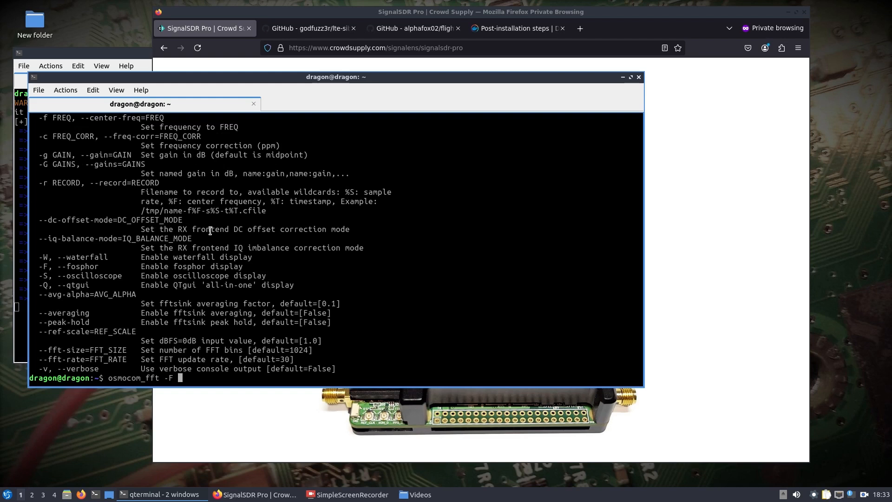
{"action": "type", "text": "-W"}
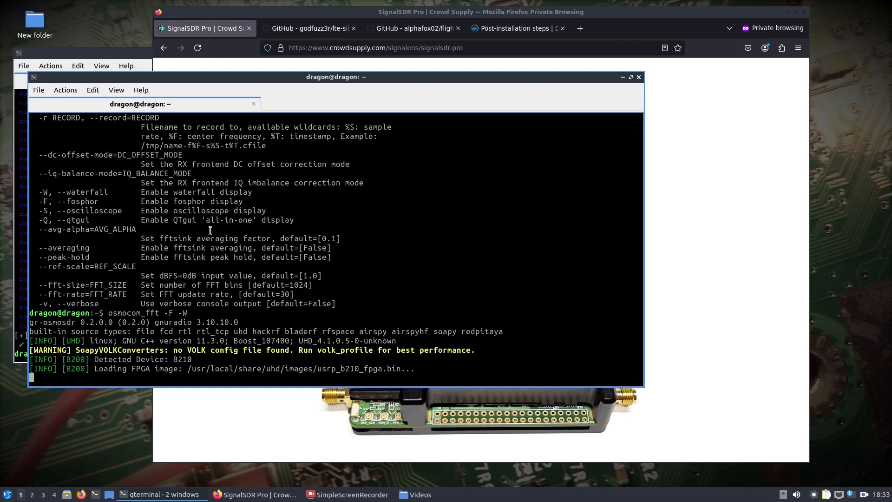
{"action": "mouse_move", "coordinate": [179, 247]}
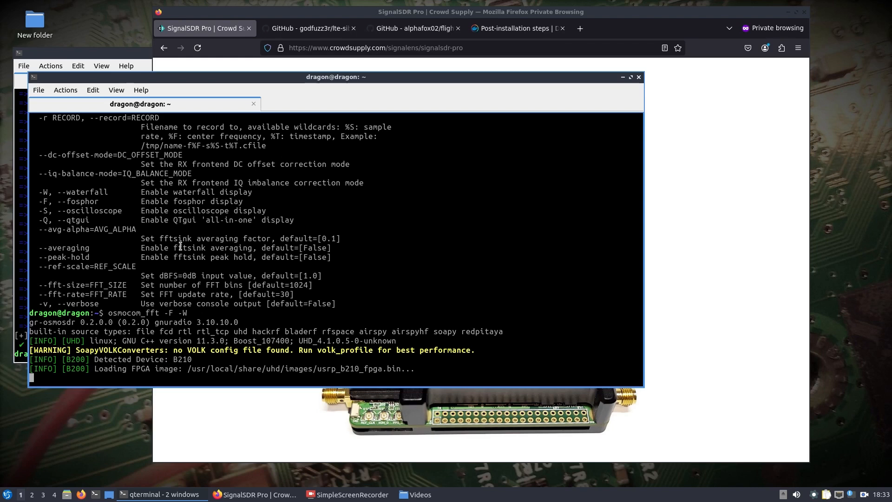
{"action": "mouse_move", "coordinate": [19, 329]}
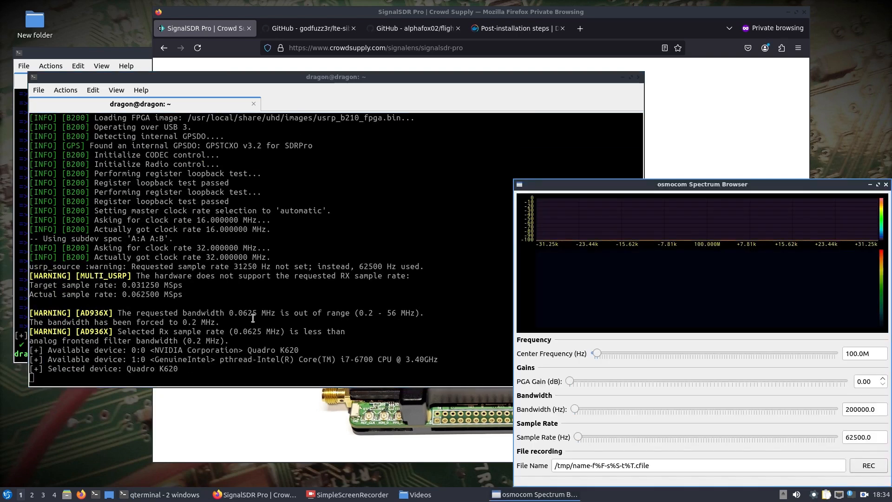
Move the spectrum browser over the terminal and push the sample rate up to 61.44M.
{"action": "left_click_drag", "start_coordinate": [702, 184], "coordinate": [374, 116]}
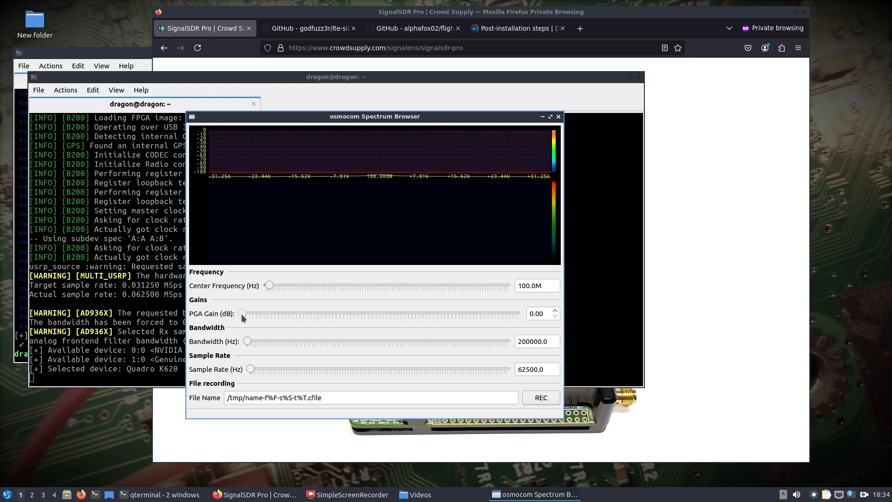
{"action": "left_click_drag", "start_coordinate": [248, 341], "coordinate": [505, 341]}
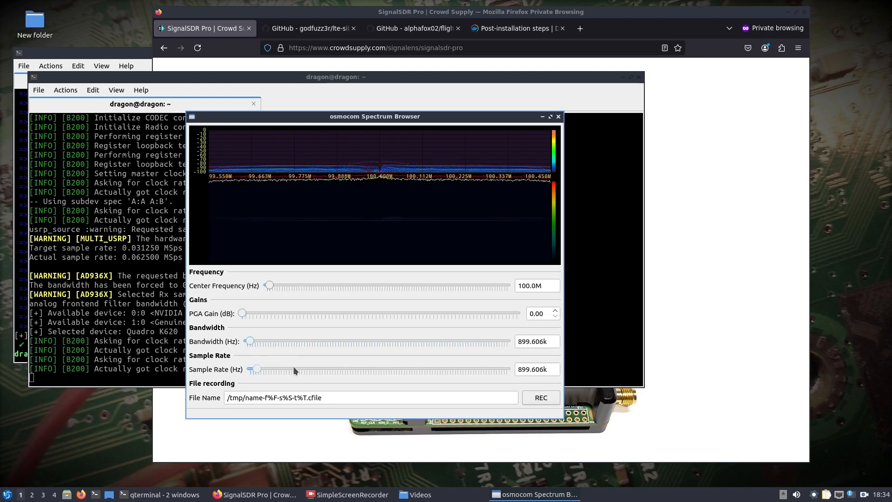
{"action": "left_click_drag", "start_coordinate": [255, 369], "coordinate": [404, 369]}
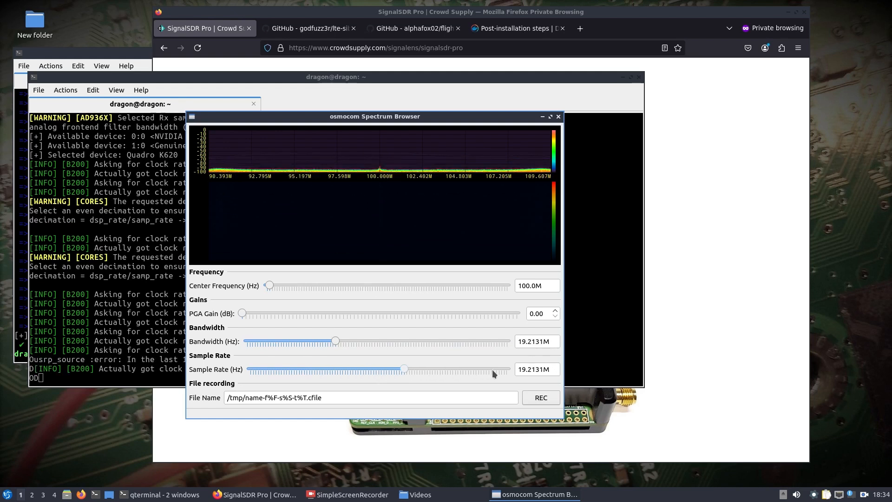
{"action": "left_click_drag", "start_coordinate": [404, 369], "coordinate": [506, 369]}
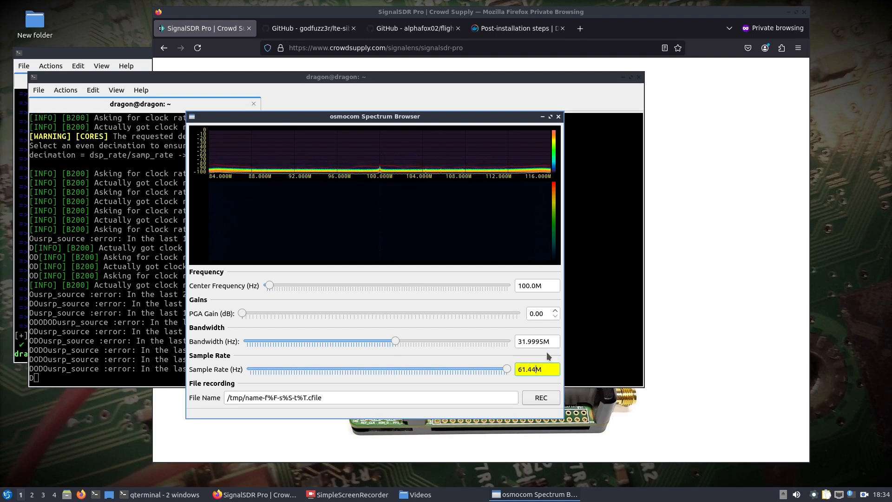
{"action": "left_click_drag", "start_coordinate": [396, 341], "coordinate": [500, 341]}
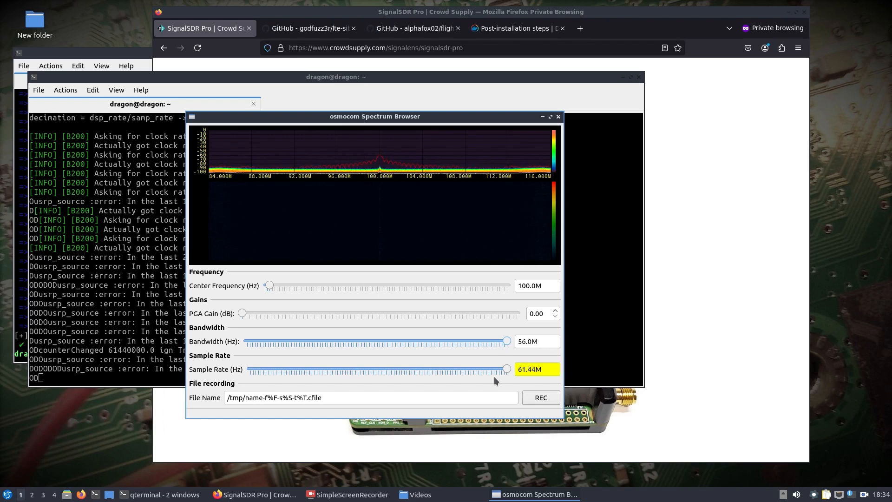
Tune the center frequency up to about 2.47 GHz.
{"action": "left_click_drag", "start_coordinate": [269, 285], "coordinate": [316, 285]}
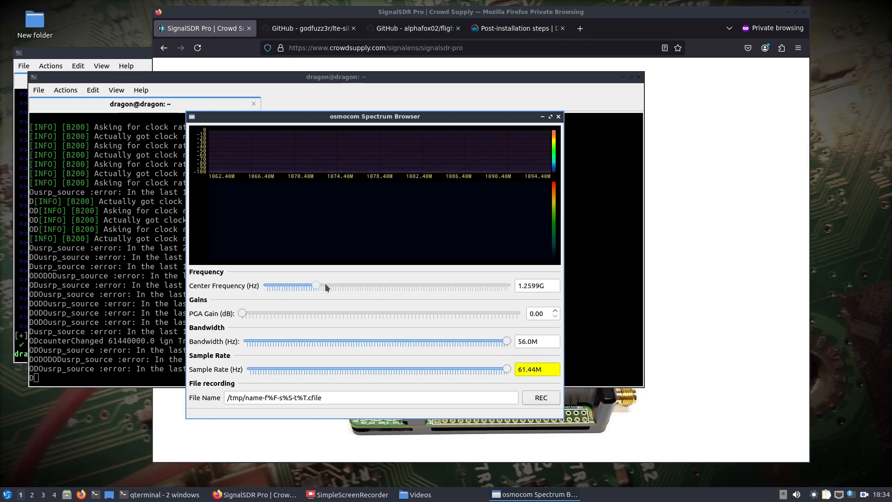
{"action": "left_click_drag", "start_coordinate": [318, 285], "coordinate": [366, 285]}
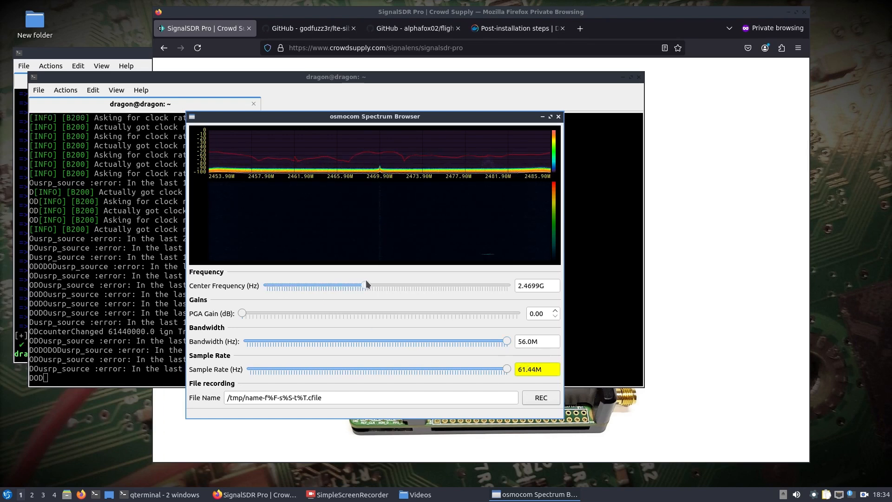
Raise the receive gain stepwise to 46 dB, watch the activity, then close the browser.
{"action": "left_click_drag", "start_coordinate": [242, 314], "coordinate": [300, 313]}
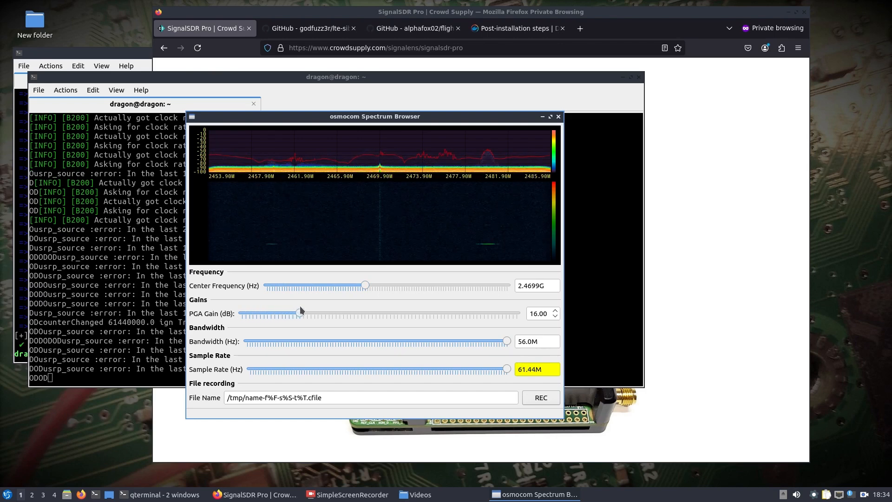
{"action": "left_click_drag", "start_coordinate": [301, 313], "coordinate": [343, 313]}
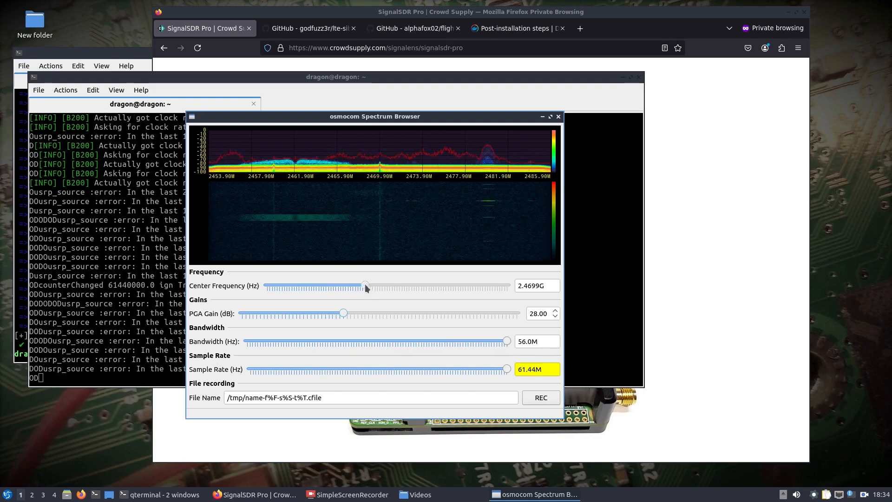
{"action": "left_click_drag", "start_coordinate": [343, 313], "coordinate": [380, 313]}
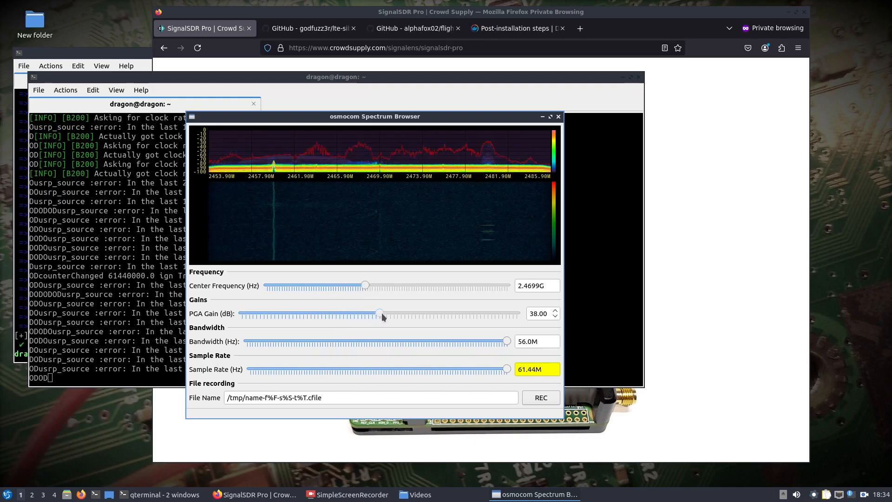
{"action": "left_click_drag", "start_coordinate": [380, 313], "coordinate": [404, 313]}
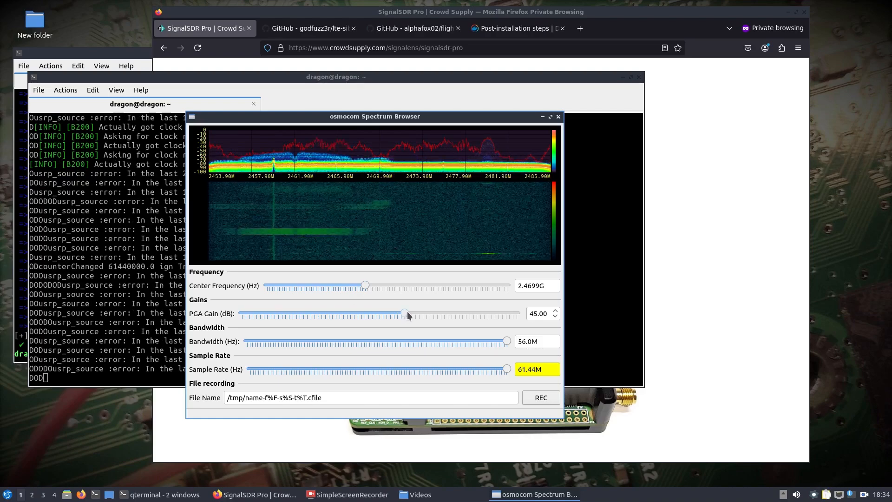
{"action": "left_click_drag", "start_coordinate": [404, 313], "coordinate": [410, 313]}
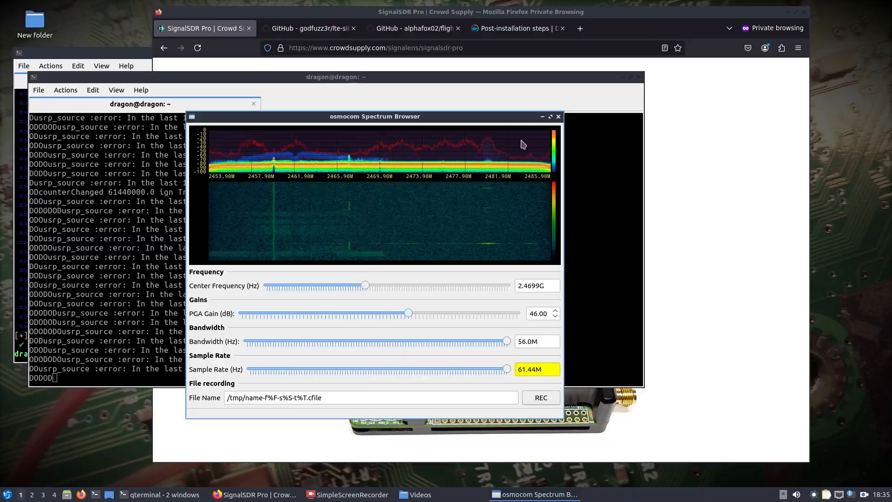
{"action": "left_click", "coordinate": [549, 117]}
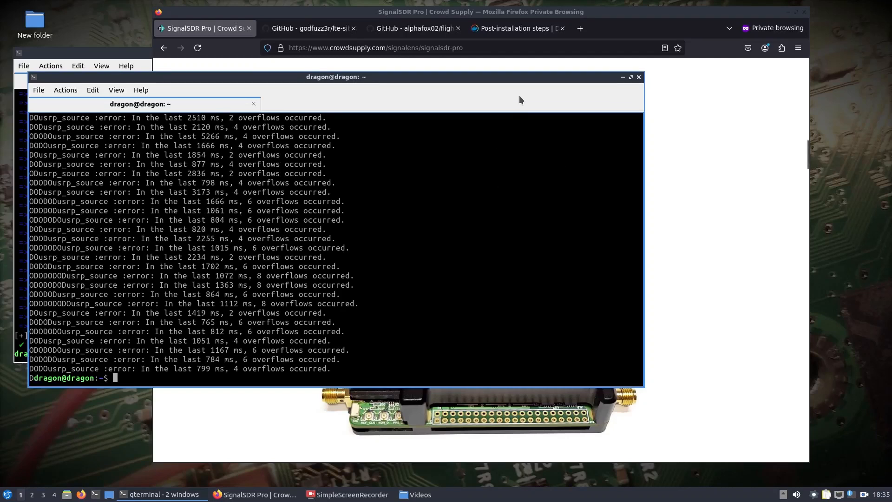
Exit the second terminal window and return to the lte-sib-parser README in Firefox.
{"action": "left_click", "coordinate": [638, 77]}
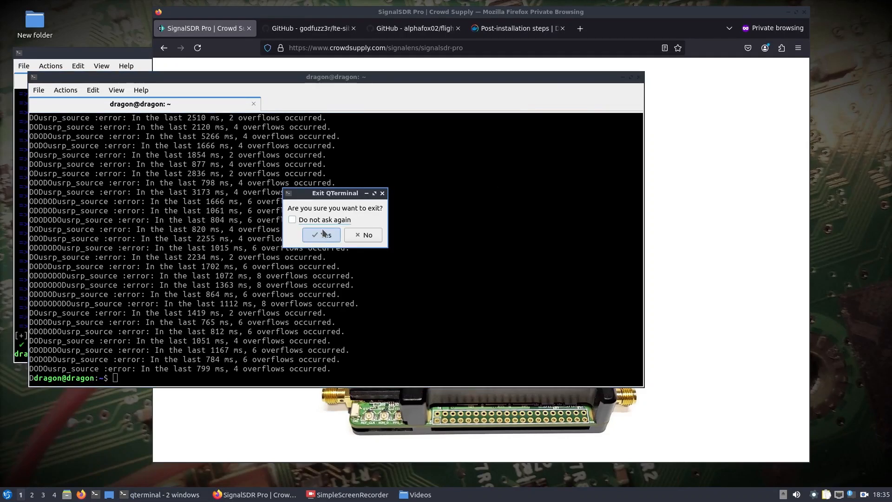
{"action": "left_click", "coordinate": [321, 234]}
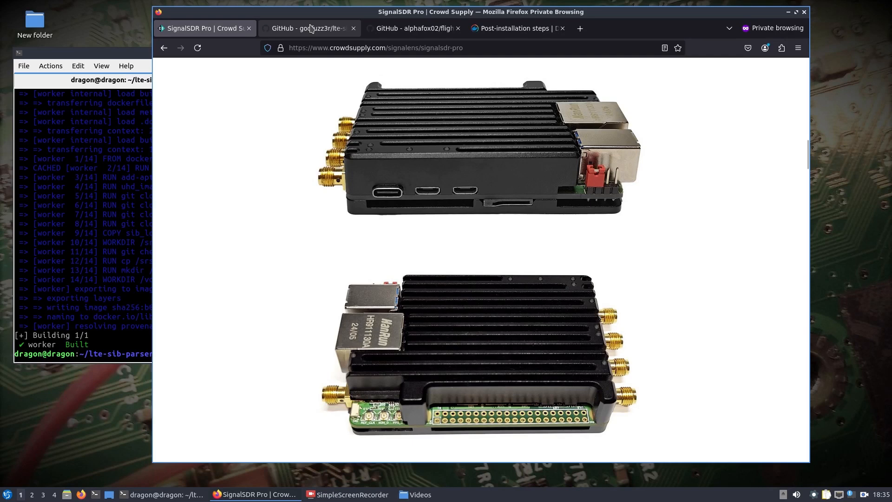
{"action": "left_click", "coordinate": [308, 28]}
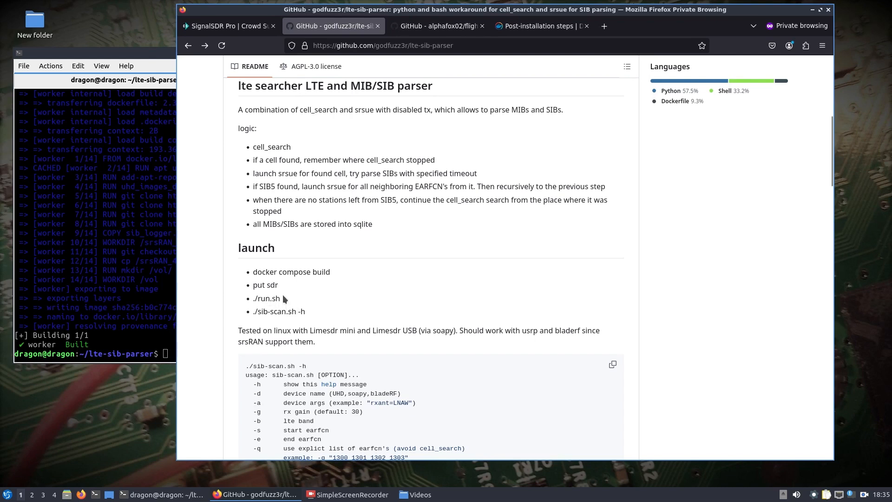
{"action": "mouse_move", "coordinate": [91, 277]}
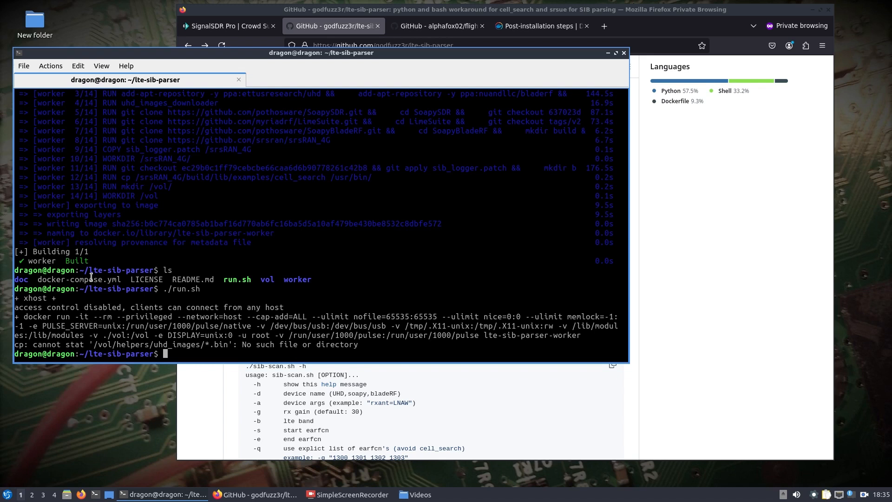
Rerun ./run.sh with sudo, hitting the same missing UHD images error.
{"action": "type", "text": "sudo ./"}
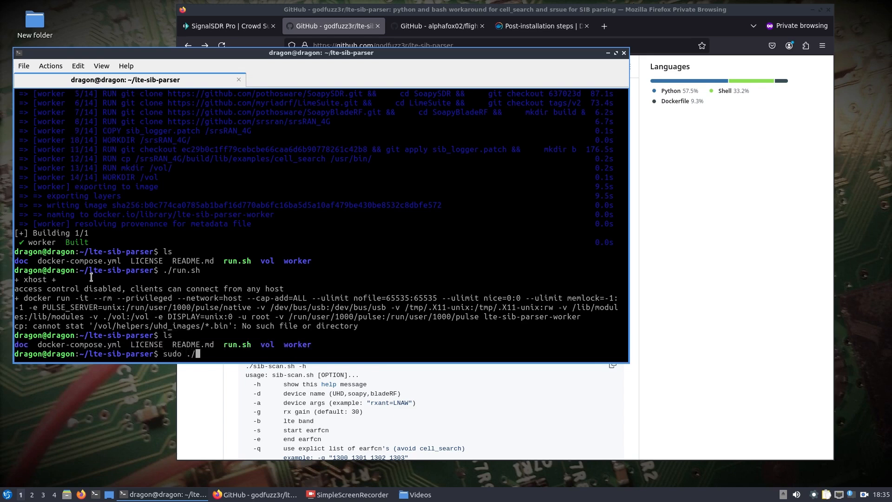
{"action": "key", "text": "Return"}
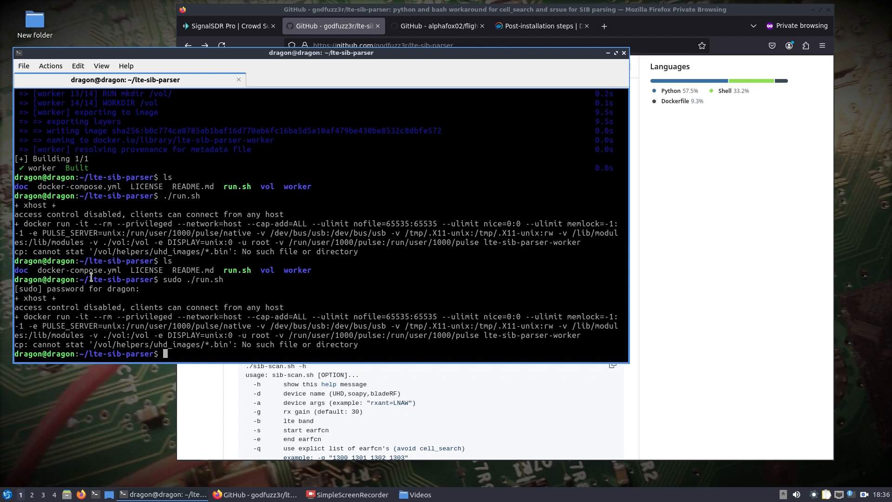
Start a cp from /usr, then attempt uhd_images_downloader, which fails on permissions.
{"action": "type", "text": "cp"}
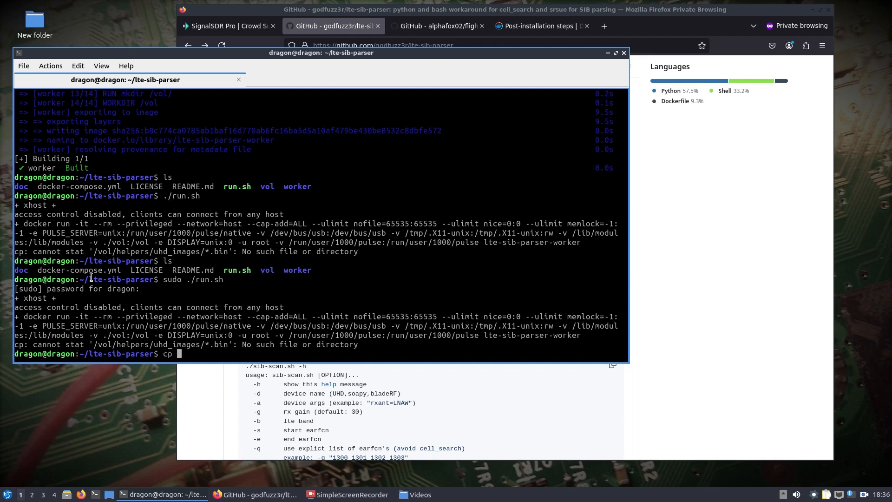
{"action": "type", "text": "/usr"}
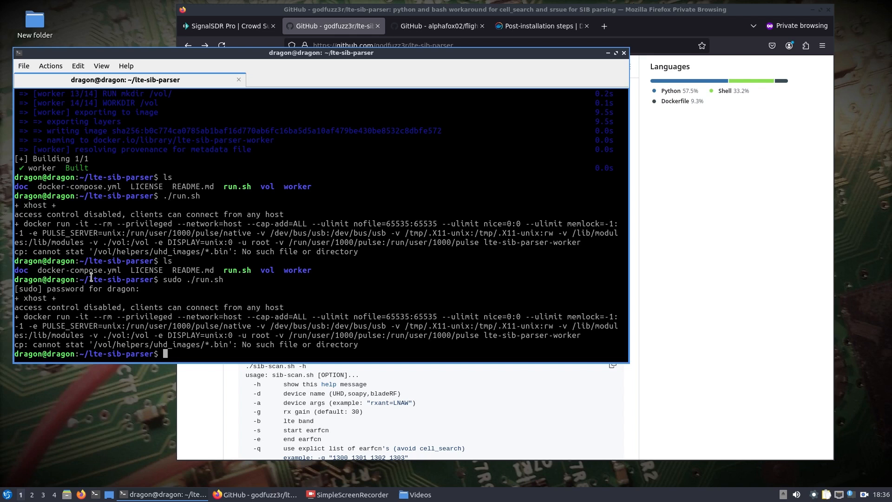
{"action": "type", "text": "uhd_image"}
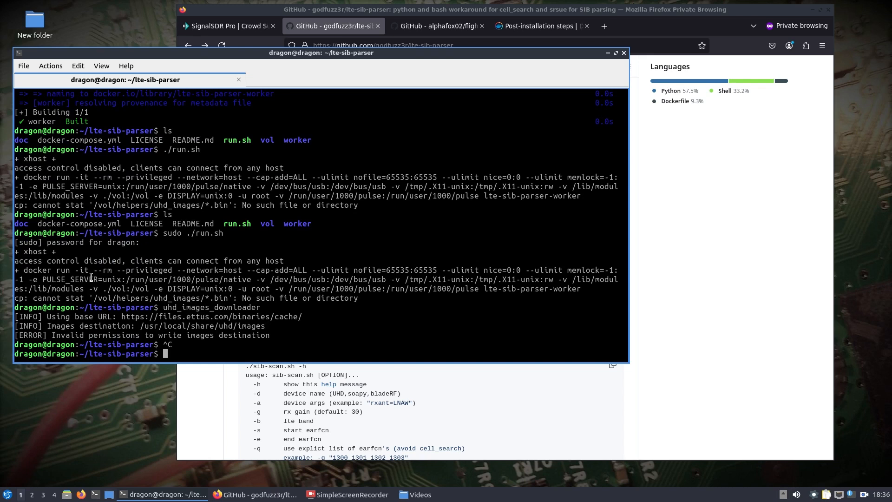
Copy usrp_b210_fpga.bin from /usr/local/share/uhd/images into vol/helpers/uhd_images.
{"action": "type", "text": "cp /usr/local/"}
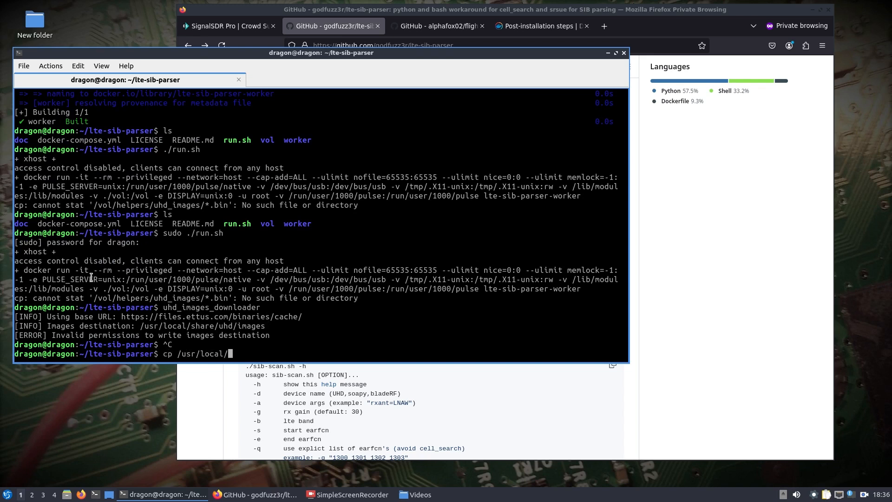
{"action": "type", "text": "share/uhdi"}
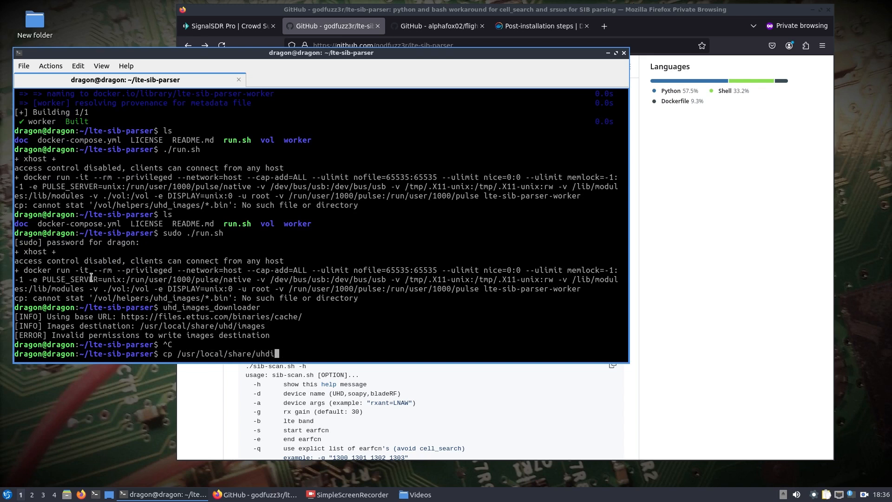
{"action": "type", "text": "/images/"}
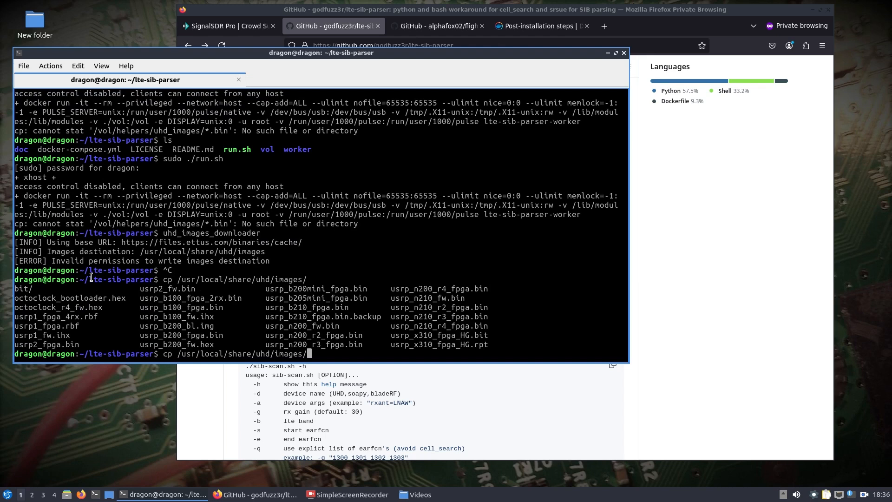
{"action": "type", "text": "usr"}
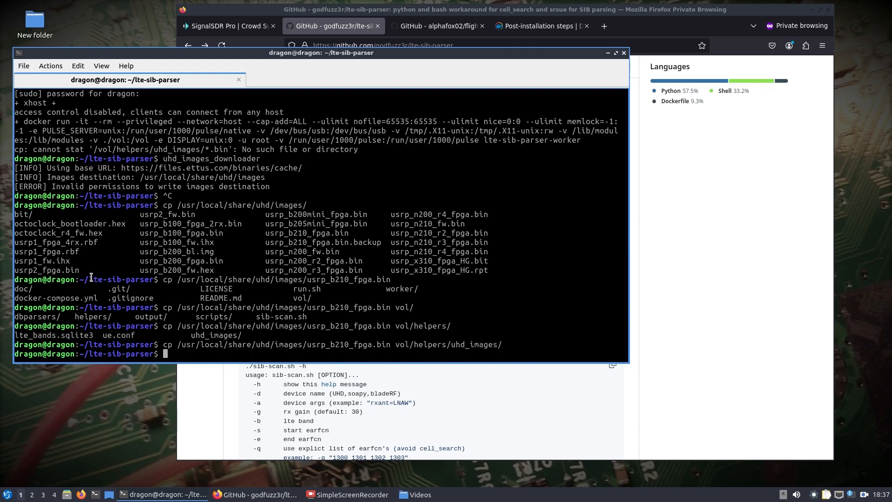
List the folder and launch the container shell with ./run.sh.
{"action": "type", "text": "ls"}
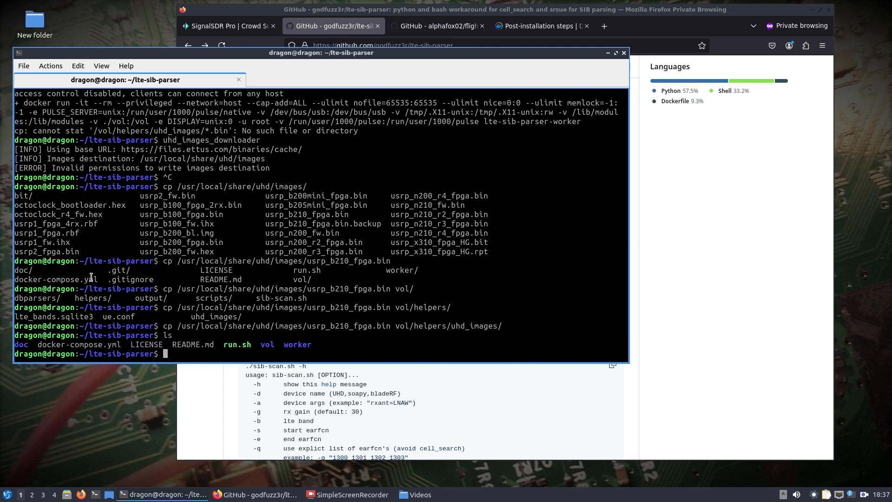
{"action": "type", "text": "./run.sh"}
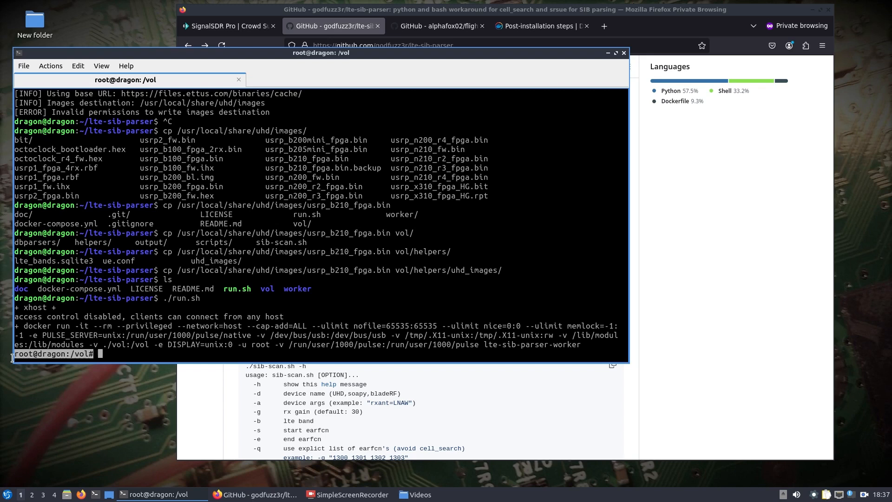
List /vol and confirm uhd_find_devices detects the B210 under UHD 4.8.0.
{"action": "type", "text": "ls"}
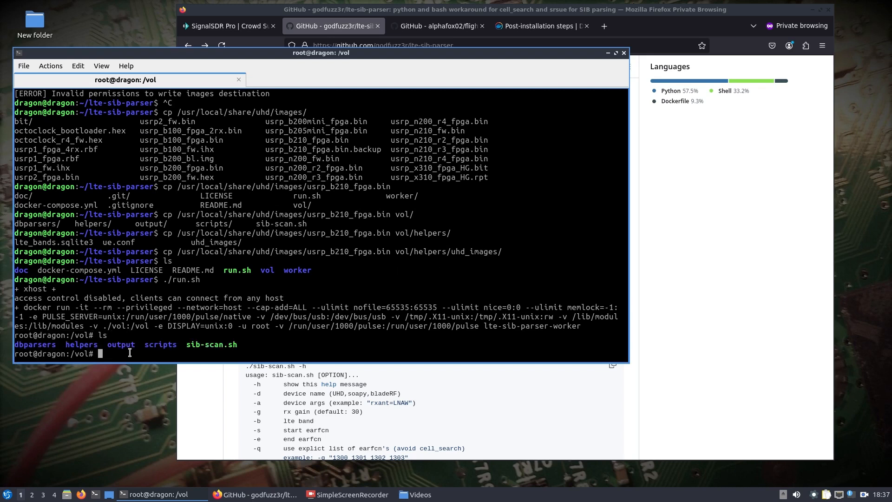
{"action": "type", "text": "uhd_find_devices"}
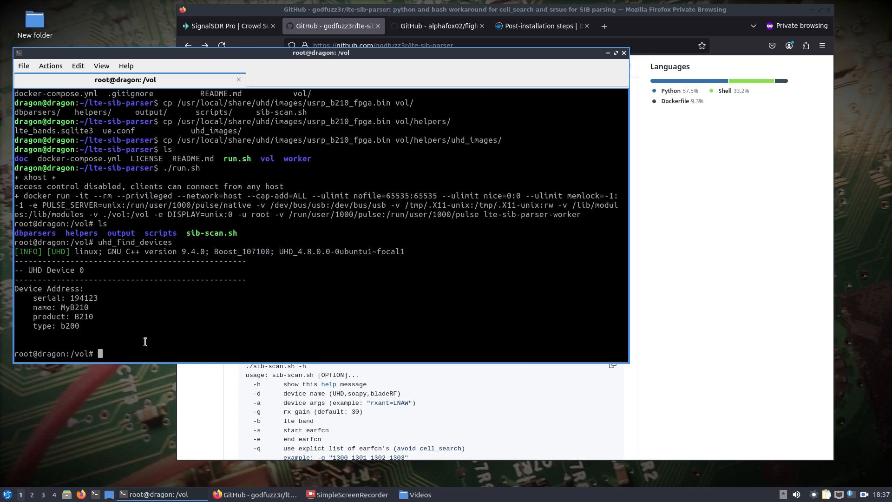
{"action": "double_click", "coordinate": [303, 252]}
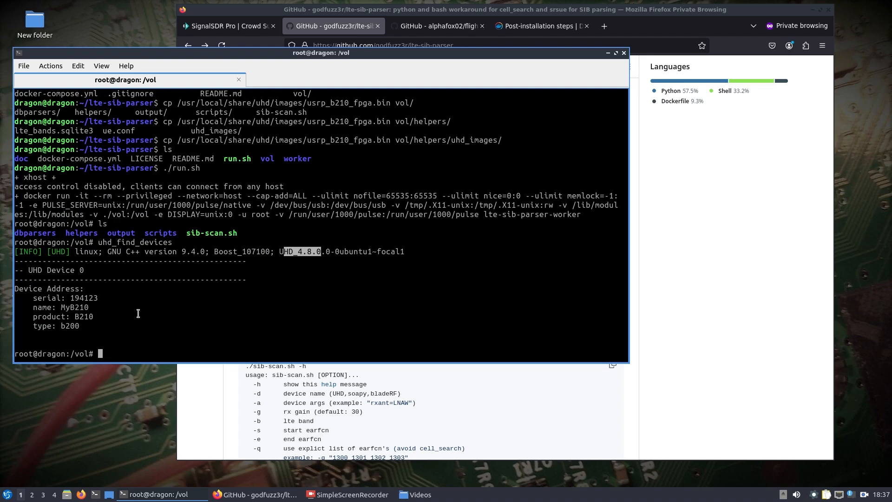
Probe the radio's RX/TX frontend and codec details with uhd_usrp_probe.
{"action": "type", "text": "uhd_usrp_probe"}
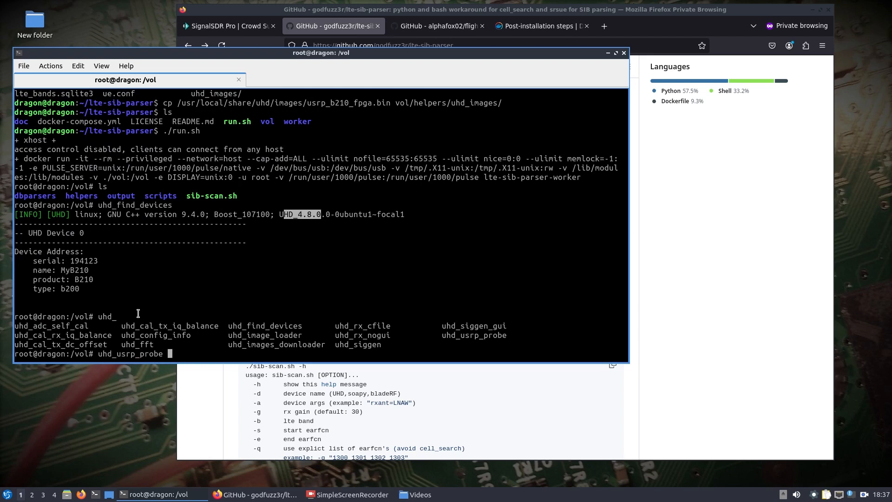
{"action": "key", "text": "Return"}
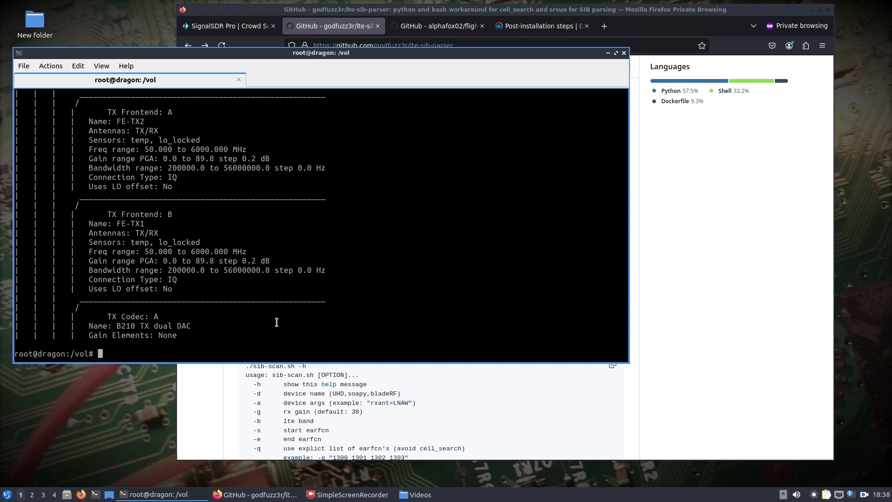
{"action": "mouse_move", "coordinate": [431, 333]}
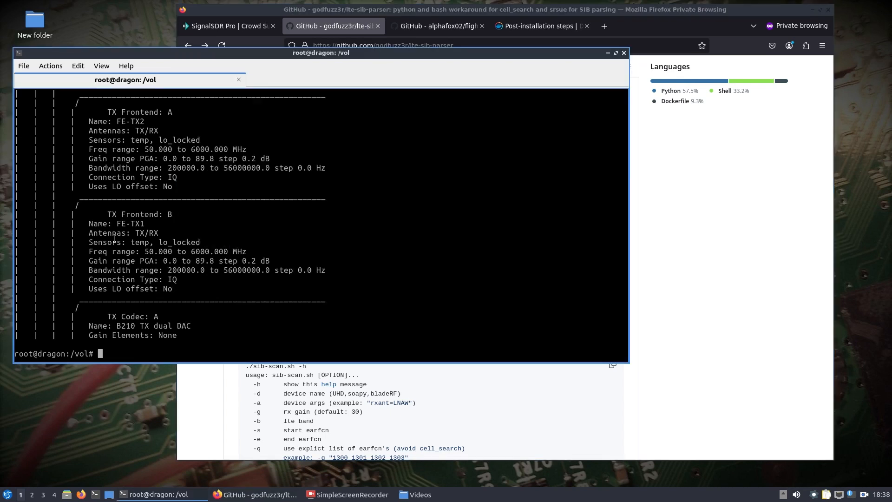
Compose './sib-scan.sh -b 7 -s 3340 -e 3360' at the prompt without running it.
{"action": "type", "text": "./sib-scan.sh -h"}
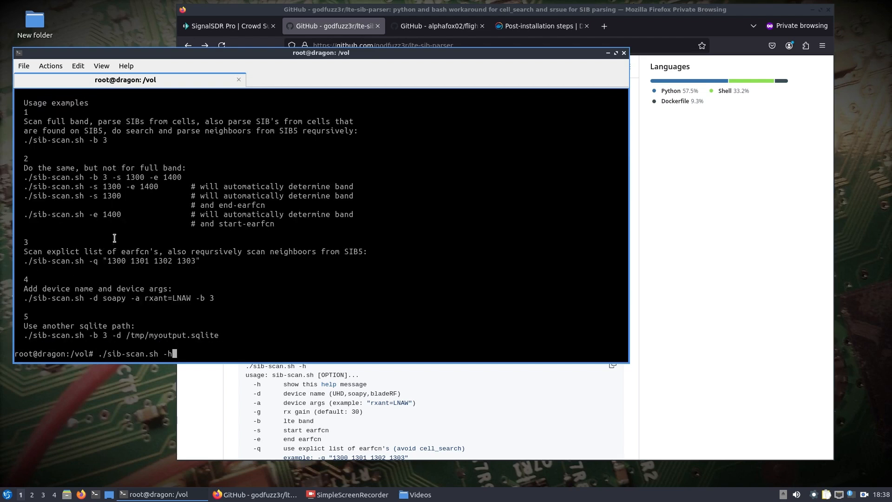
{"action": "key", "text": "BackSpace"}
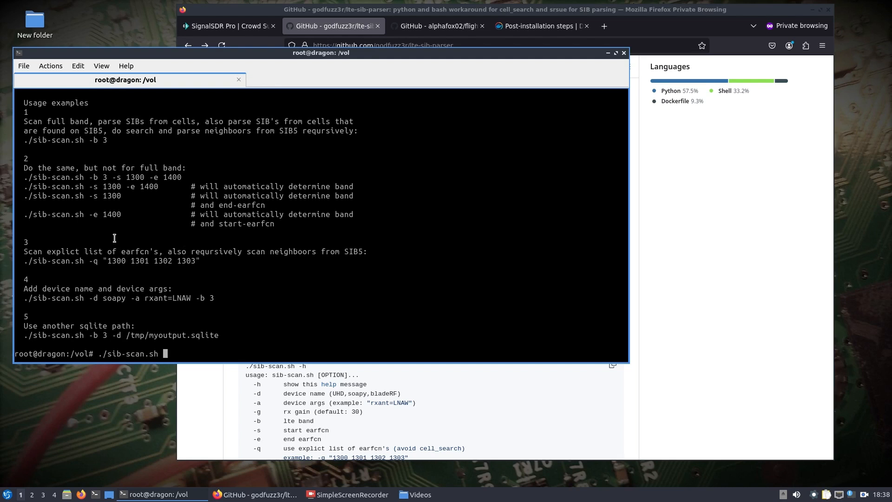
{"action": "type", "text": "-b"}
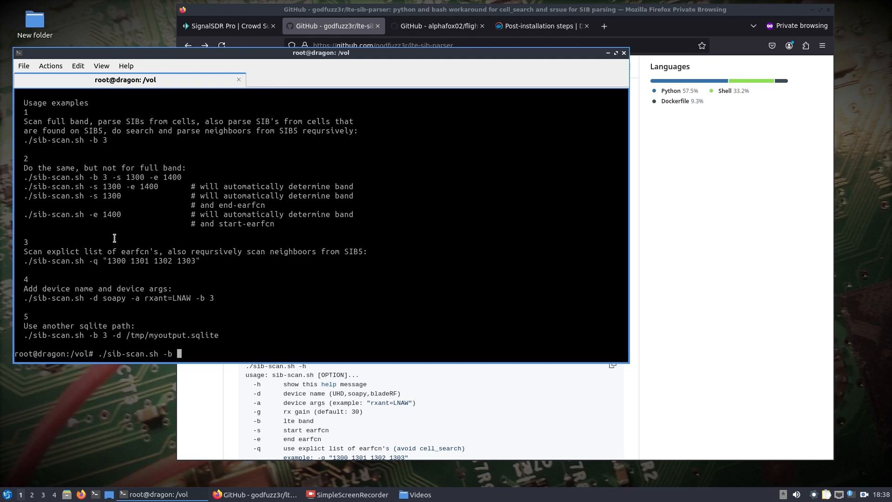
{"action": "type", "text": "7 -s"}
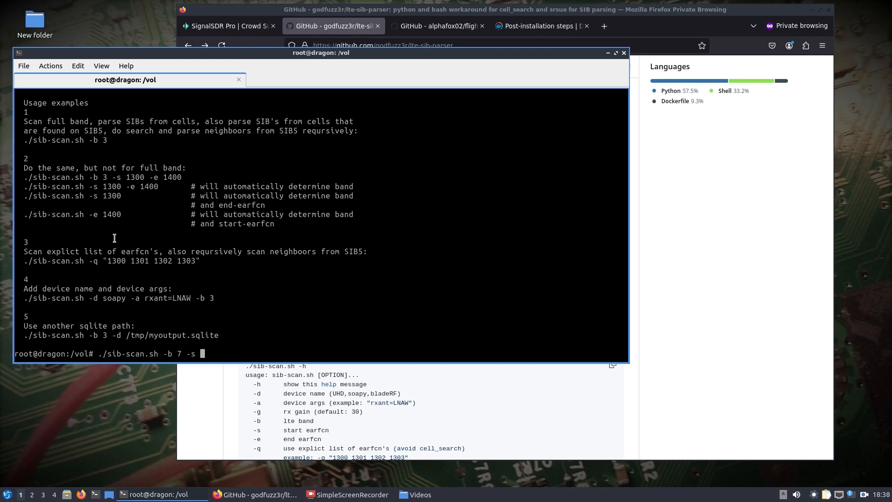
{"action": "type", "text": "33"}
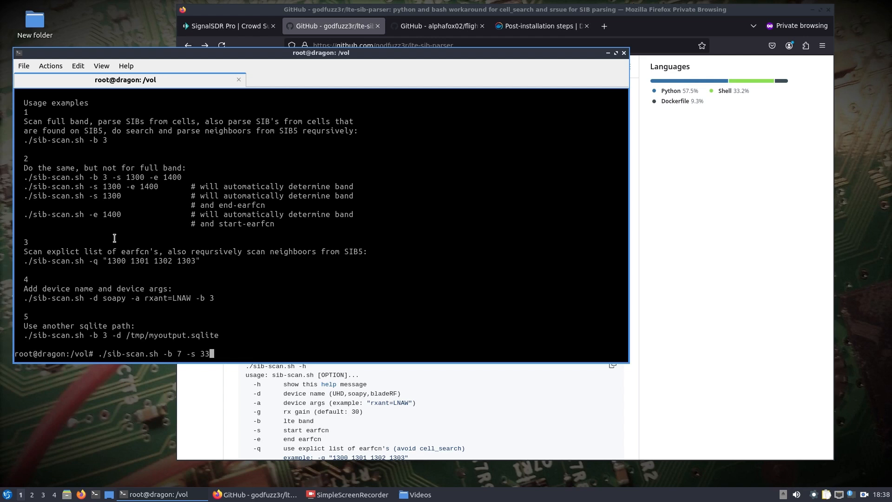
{"action": "type", "text": "40 -e 3360"}
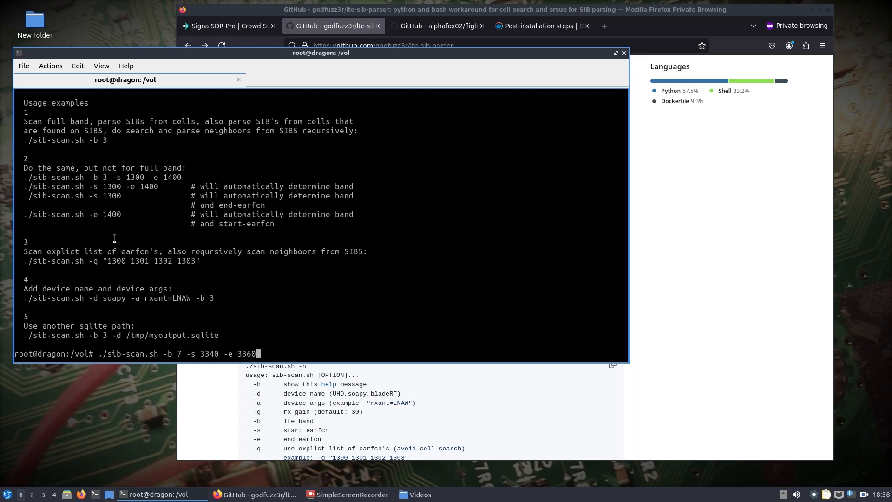
Run the band 7 scan through EARFCNs 3351–3359 and let it exit to the prompt.
{"action": "key", "text": "Return"}
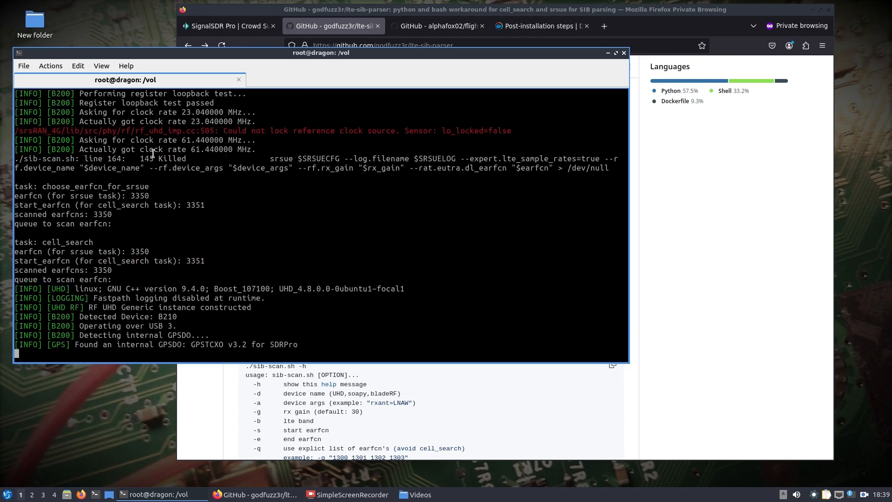
{"action": "scroll", "scroll_direction": "down", "scroll_amount": 3}
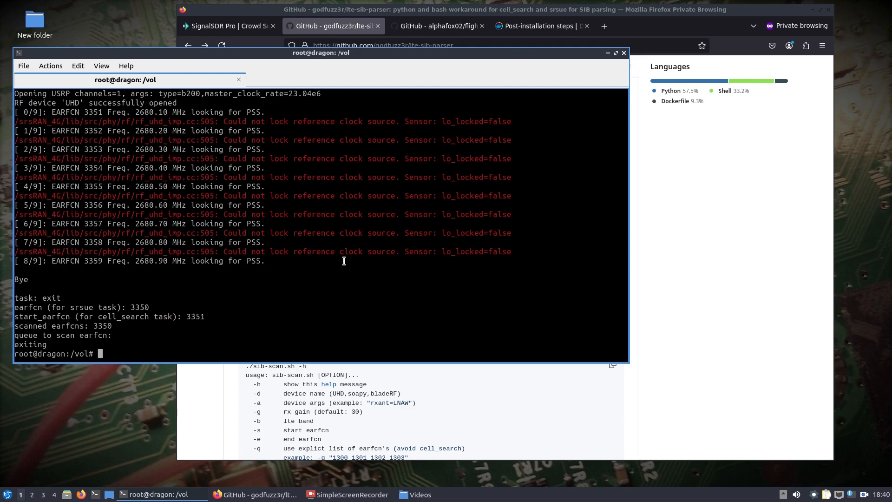
{"action": "mouse_move", "coordinate": [746, 353]}
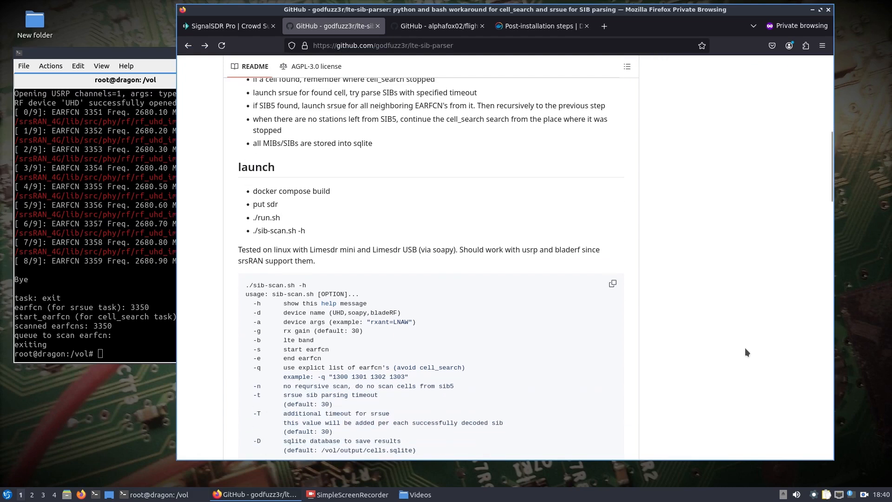
Scroll the README past the get-info example output down to the rescan instructions.
{"action": "scroll", "scroll_direction": "down", "scroll_amount": 3}
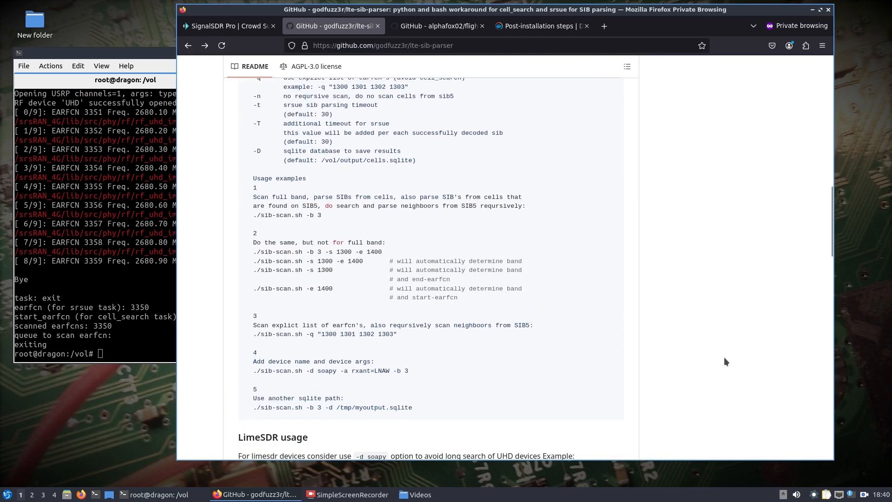
{"action": "scroll", "scroll_direction": "down", "scroll_amount": 3}
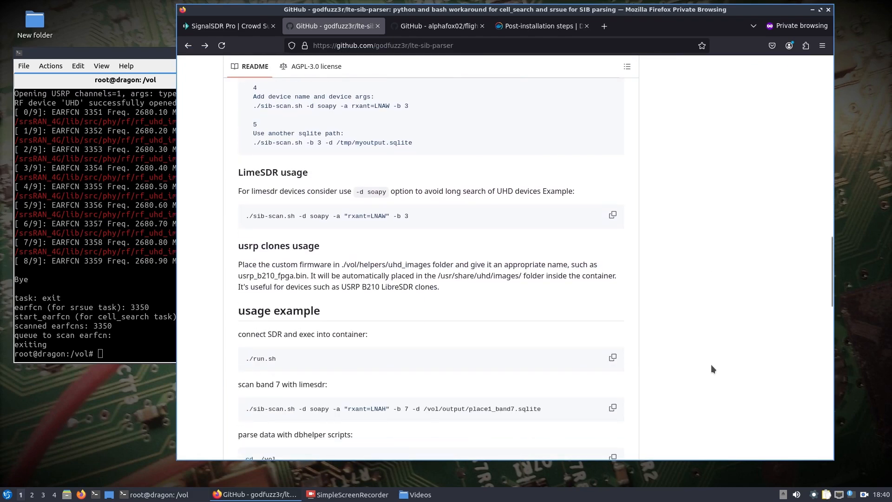
{"action": "scroll", "scroll_direction": "down", "scroll_amount": 3}
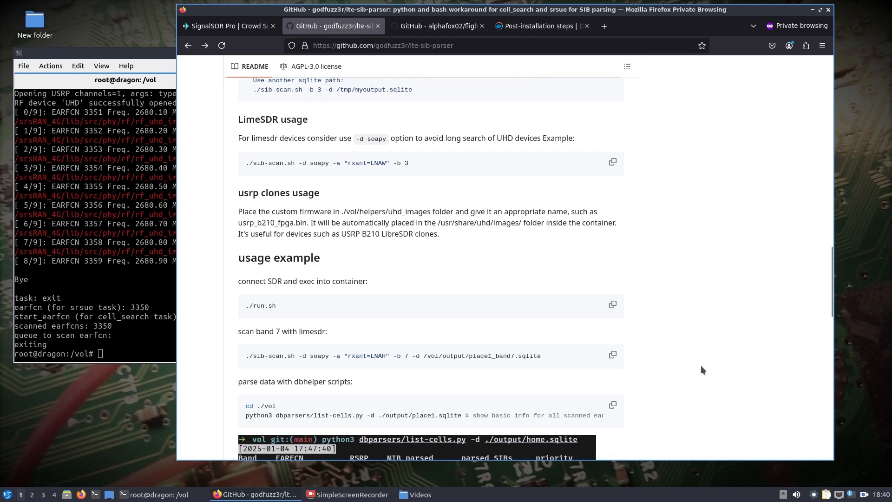
{"action": "mouse_move", "coordinate": [544, 373]}
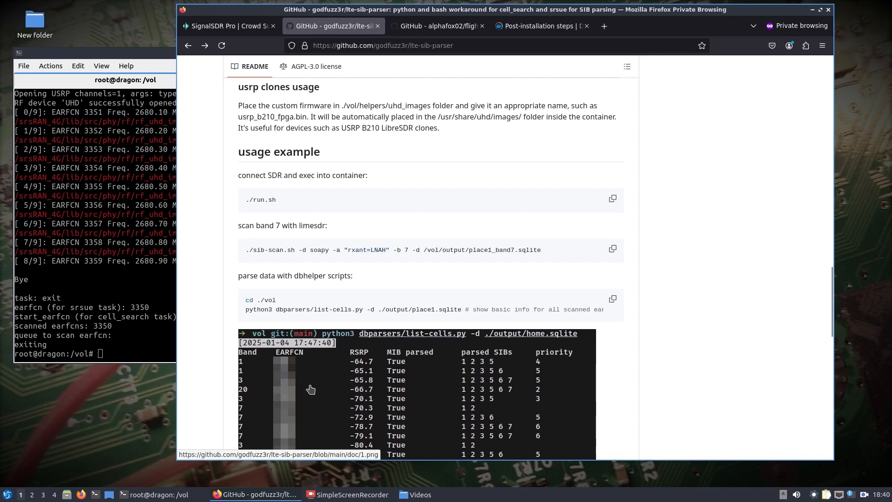
{"action": "scroll", "scroll_direction": "down", "scroll_amount": 3}
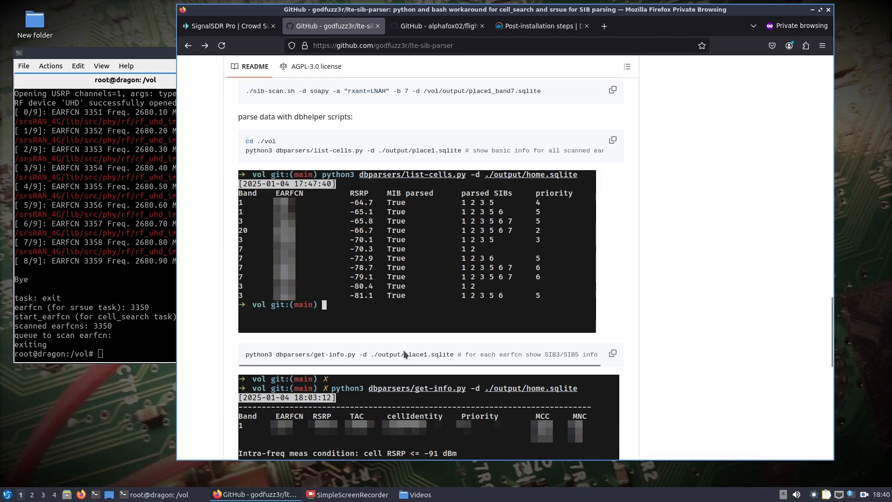
{"action": "scroll", "scroll_direction": "down", "scroll_amount": 3}
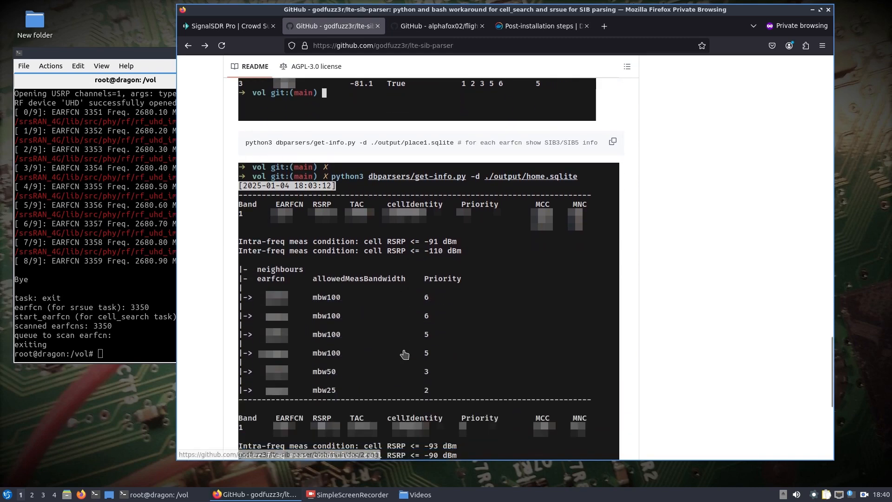
{"action": "scroll", "scroll_direction": "down", "scroll_amount": 3}
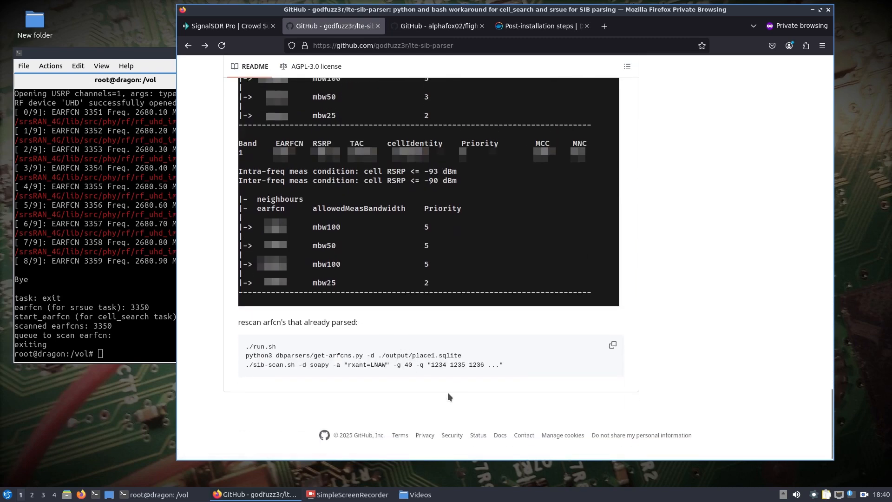
{"action": "scroll", "scroll_direction": "down", "scroll_amount": 3}
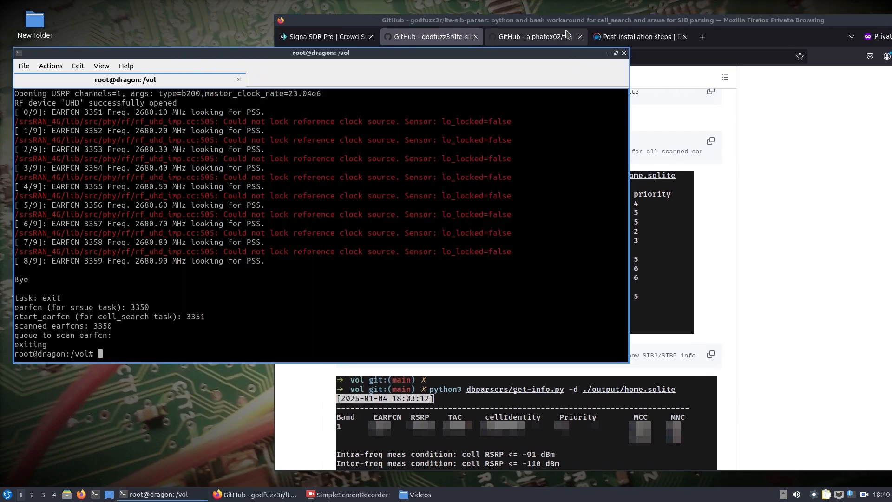
{"action": "mouse_move", "coordinate": [635, 343]}
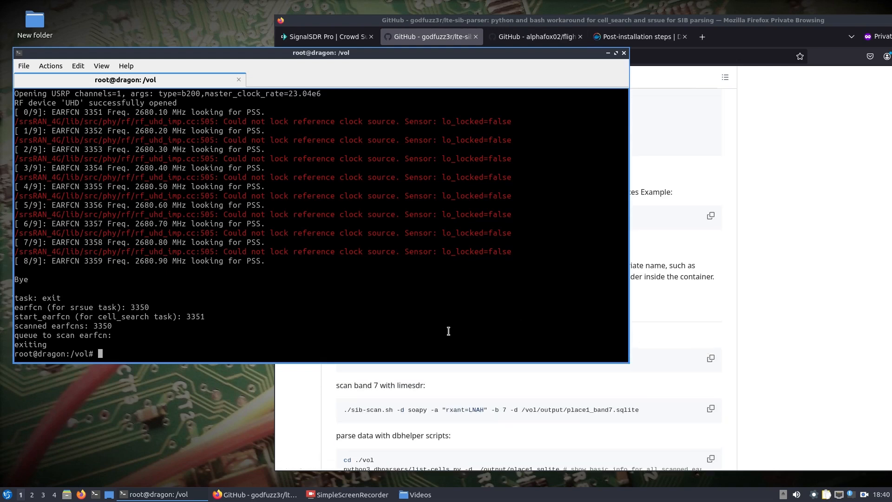
List /vol and run 'python3 dbparsers/list-cells.py -d output/cells.sqlite'.
{"action": "scroll", "scroll_direction": "down", "scroll_amount": 3}
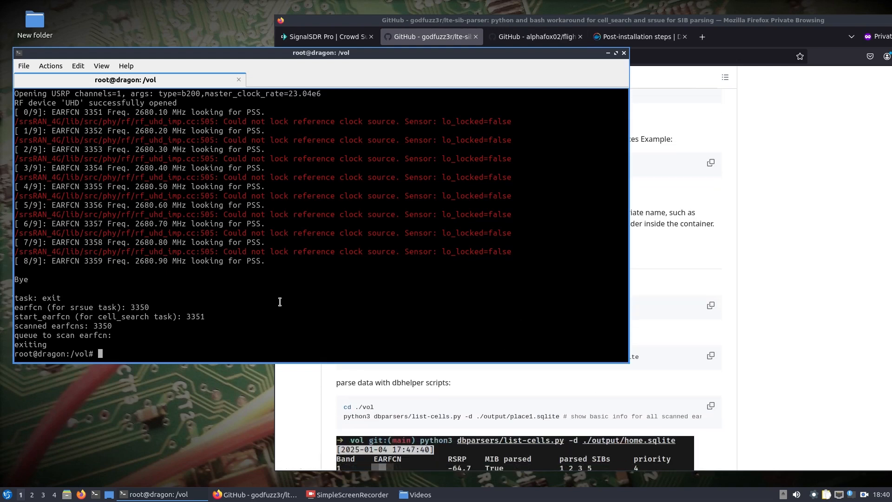
{"action": "type", "text": "ls"}
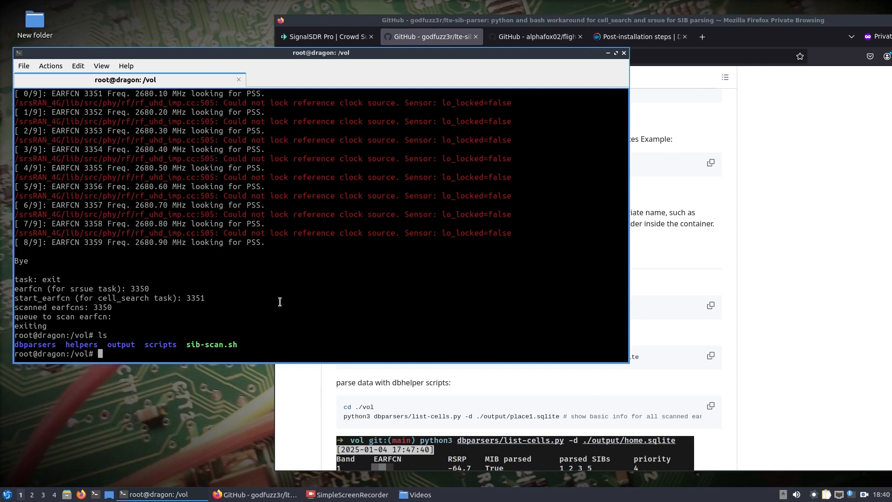
{"action": "type", "text": "python3 dp"}
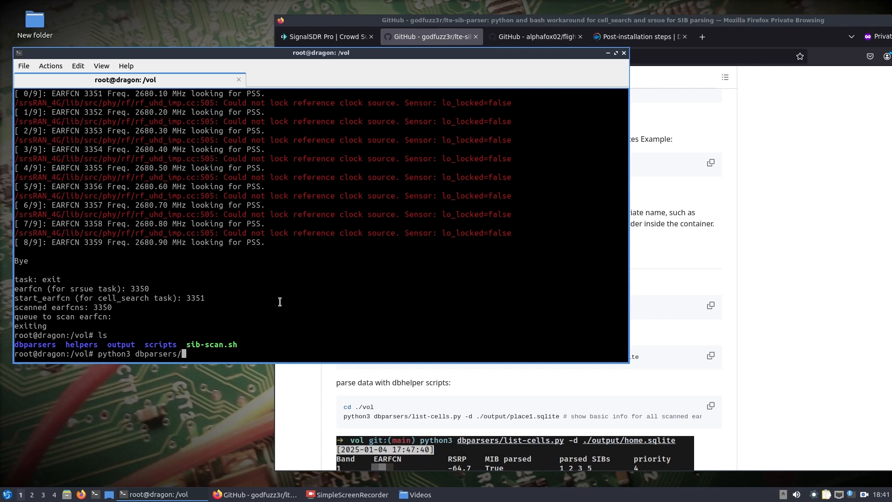
{"action": "type", "text": "list-cells.py"}
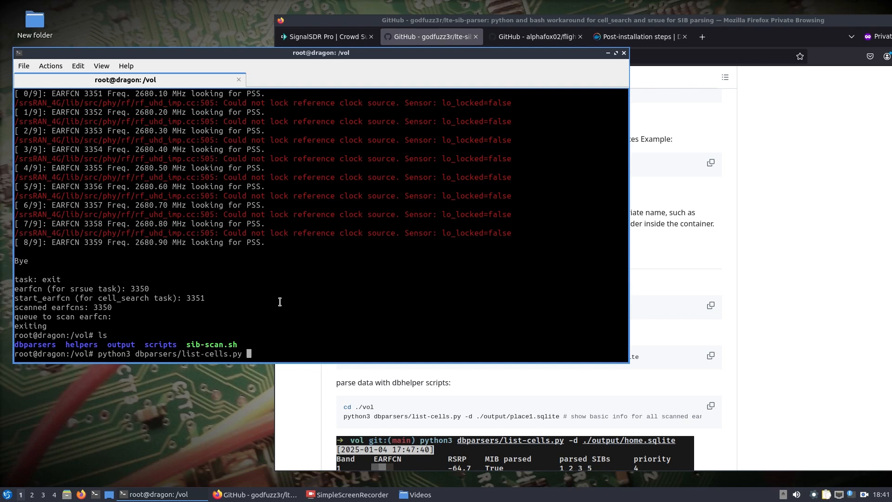
{"action": "type", "text": "-d"}
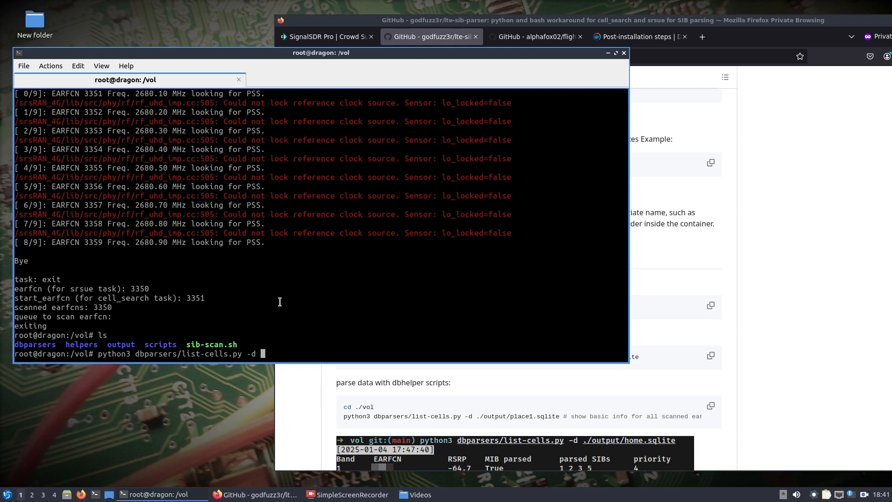
{"action": "type", "text": "output/cells.sqlite"}
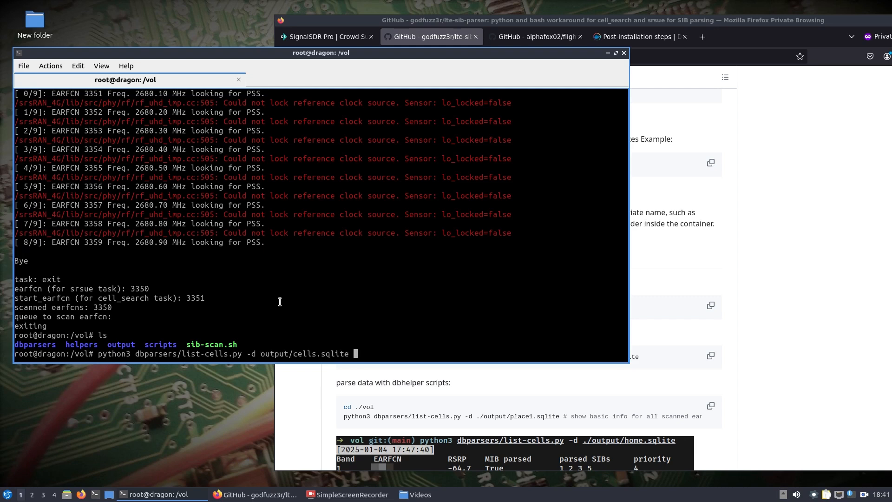
{"action": "key", "text": "Return"}
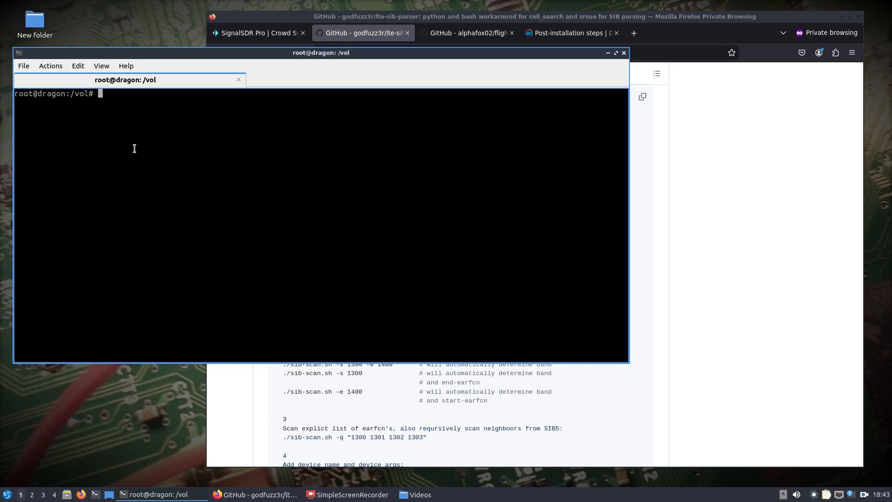
List /vol and start './sib-scan.sh -b 2' for a full band 2 scan.
{"action": "type", "text": "ls"}
{"action": "type", "text": "./sib-scan.sh -"}
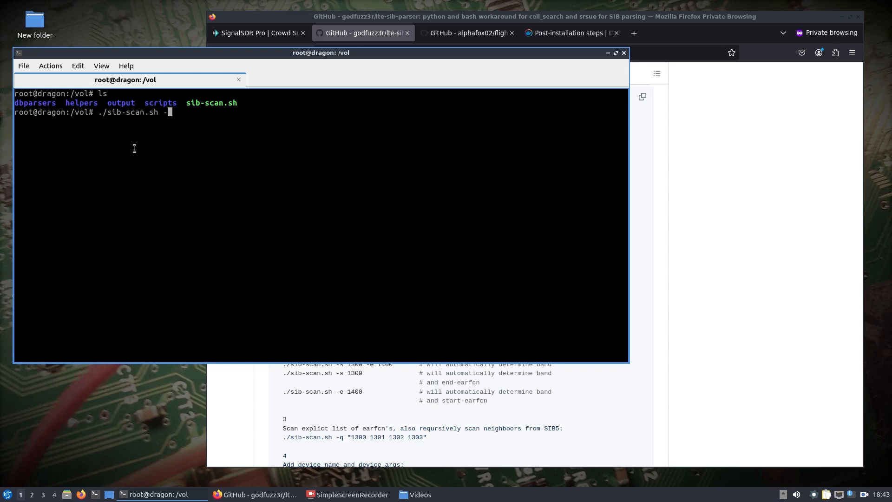
{"action": "type", "text": "b 2"}
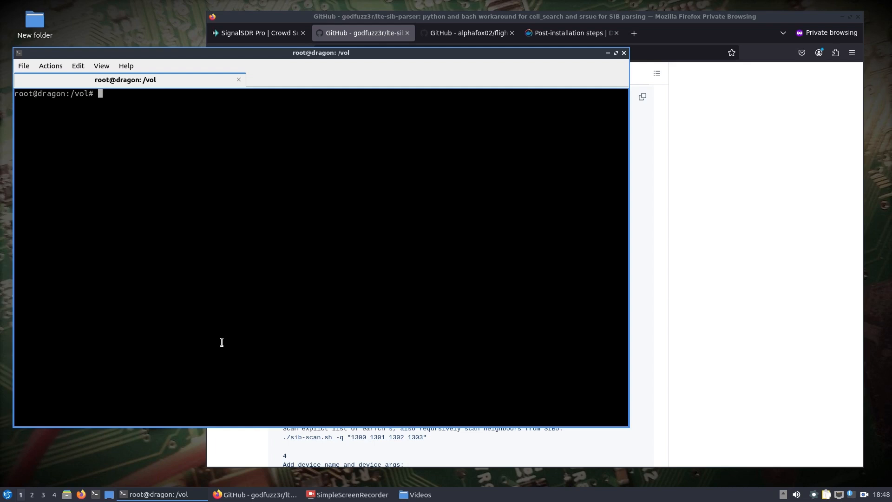
Clear, list the band 2 cell at EARFCN 675, and type the get-info.py command for output/cells.sqlite.
{"action": "type", "text": "clear"}
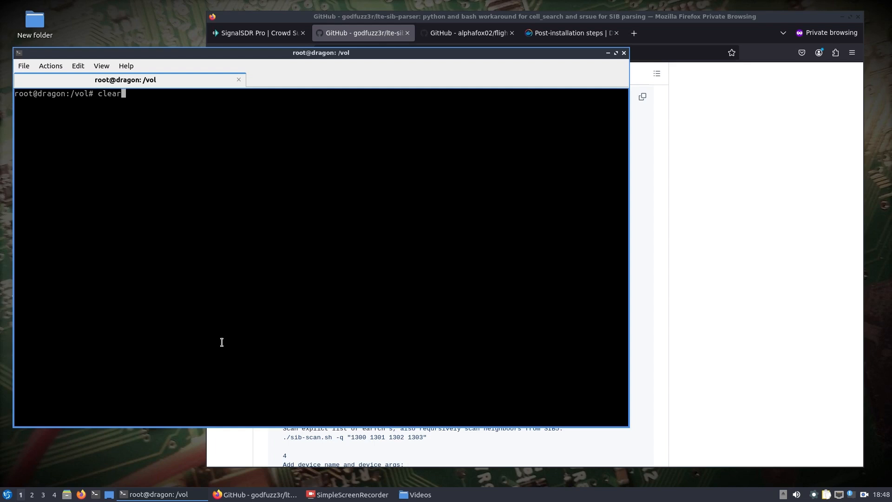
{"action": "type", "text": "python3 dbparsers/list-cells.py -d output/cells.sqlite"}
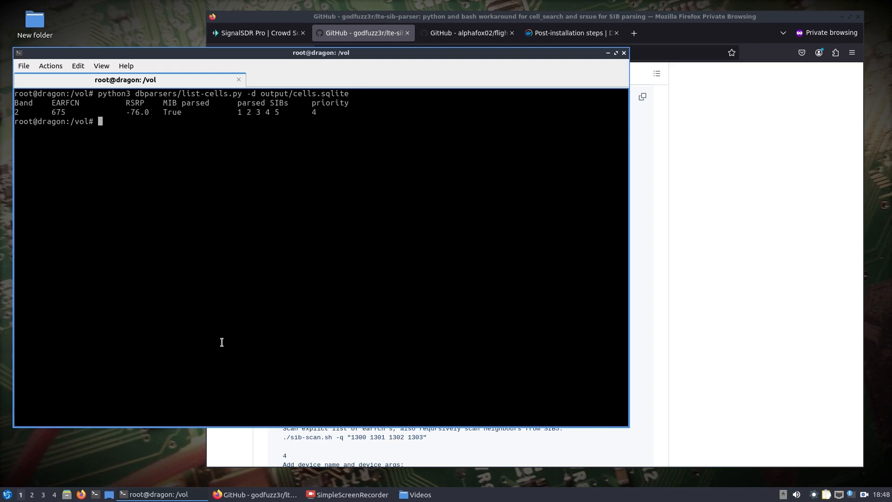
{"action": "type", "text": "./sib-scan.sh -b 2"}
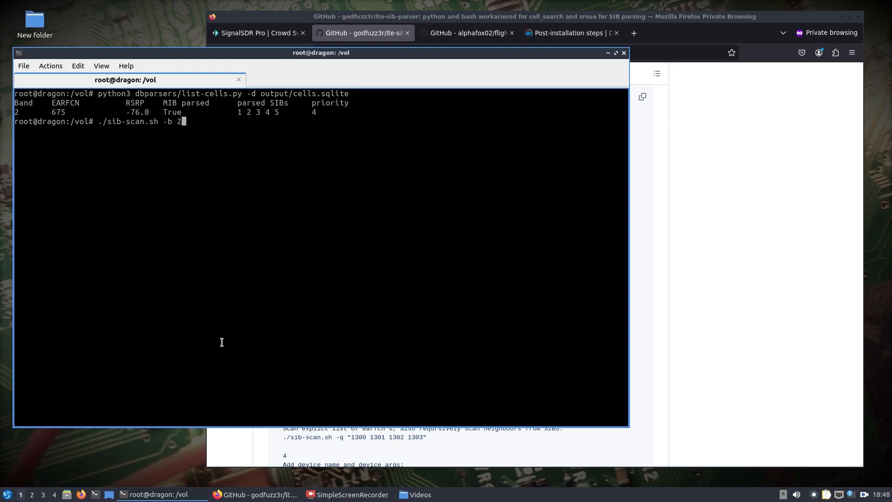
{"action": "type", "text": "cat output/cells.sqlite"}
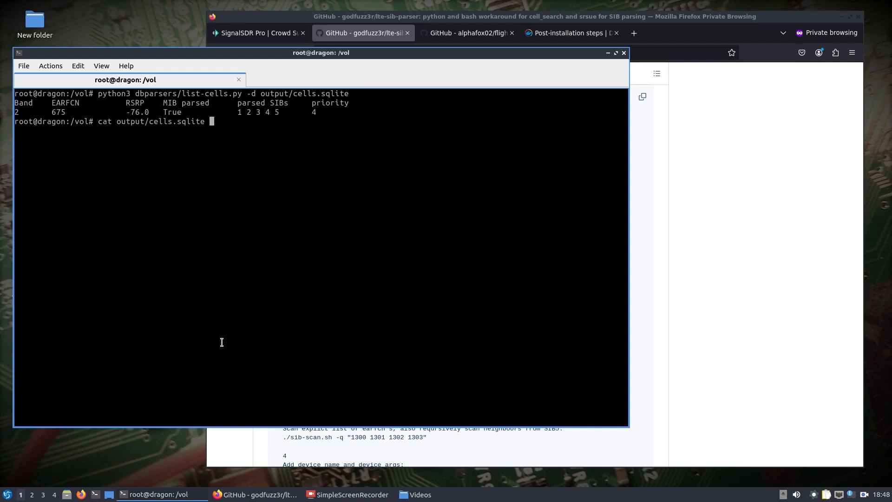
{"action": "type", "text": "python3 dbparsers/get-info.py -d output/cells.sqlite"}
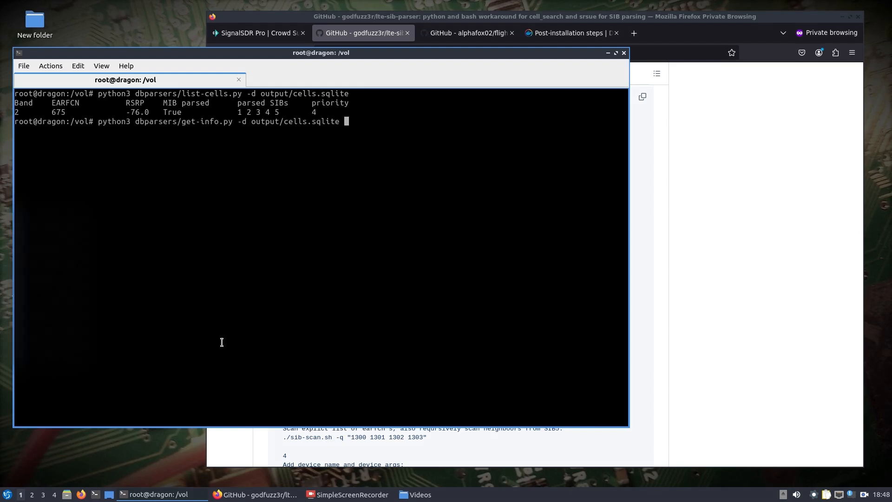